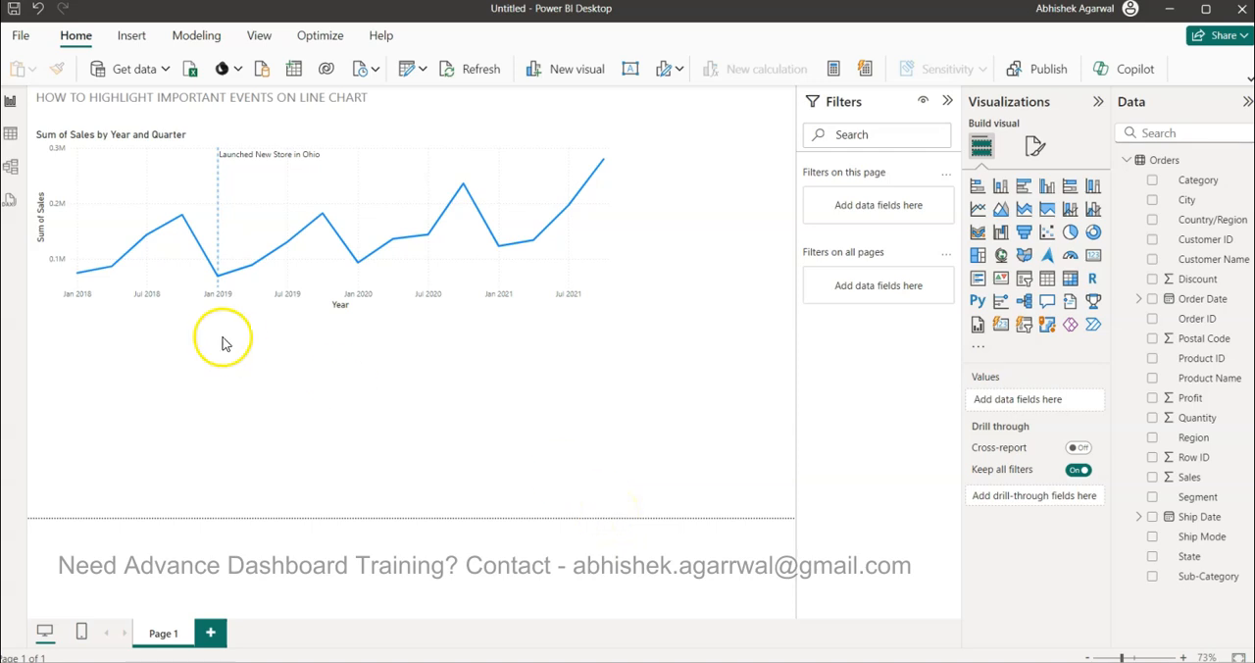
mouse_move(51, 102)
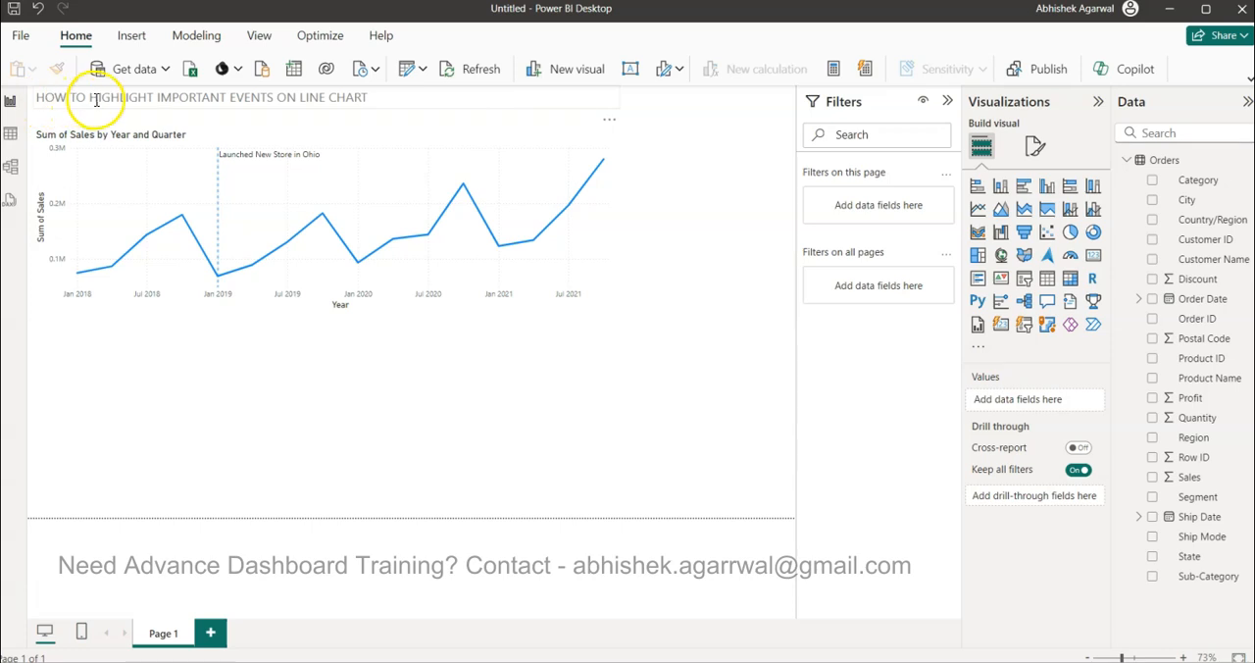
mouse_move(255, 102)
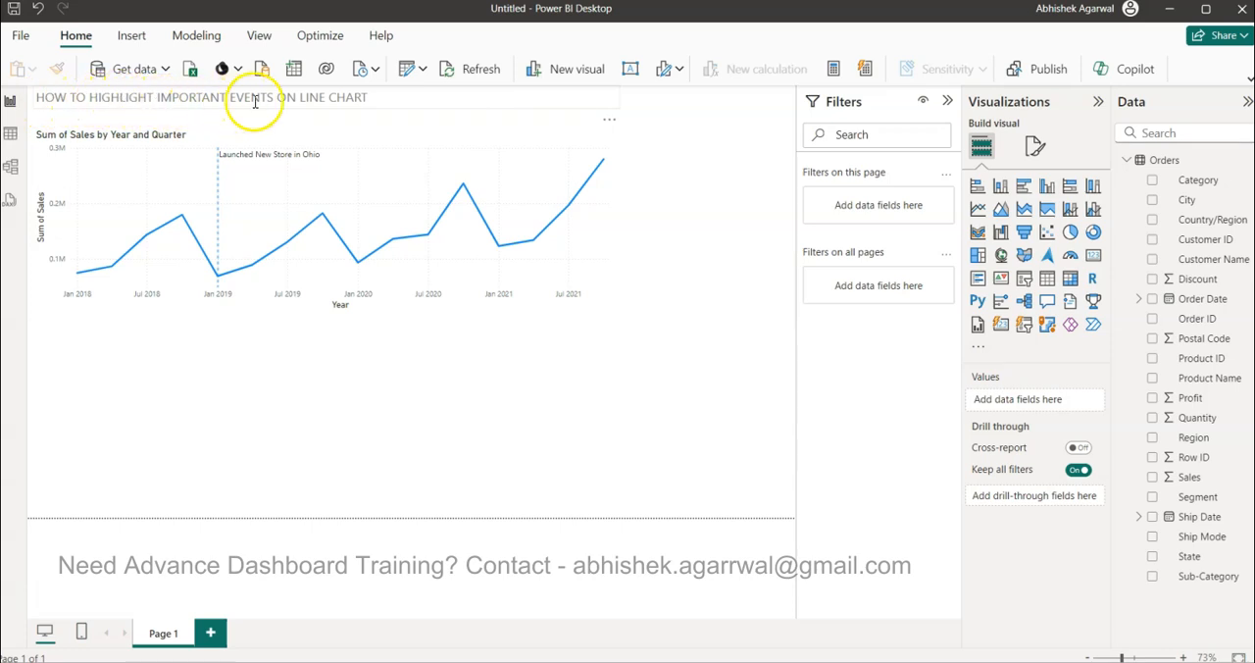
mouse_move(330, 102)
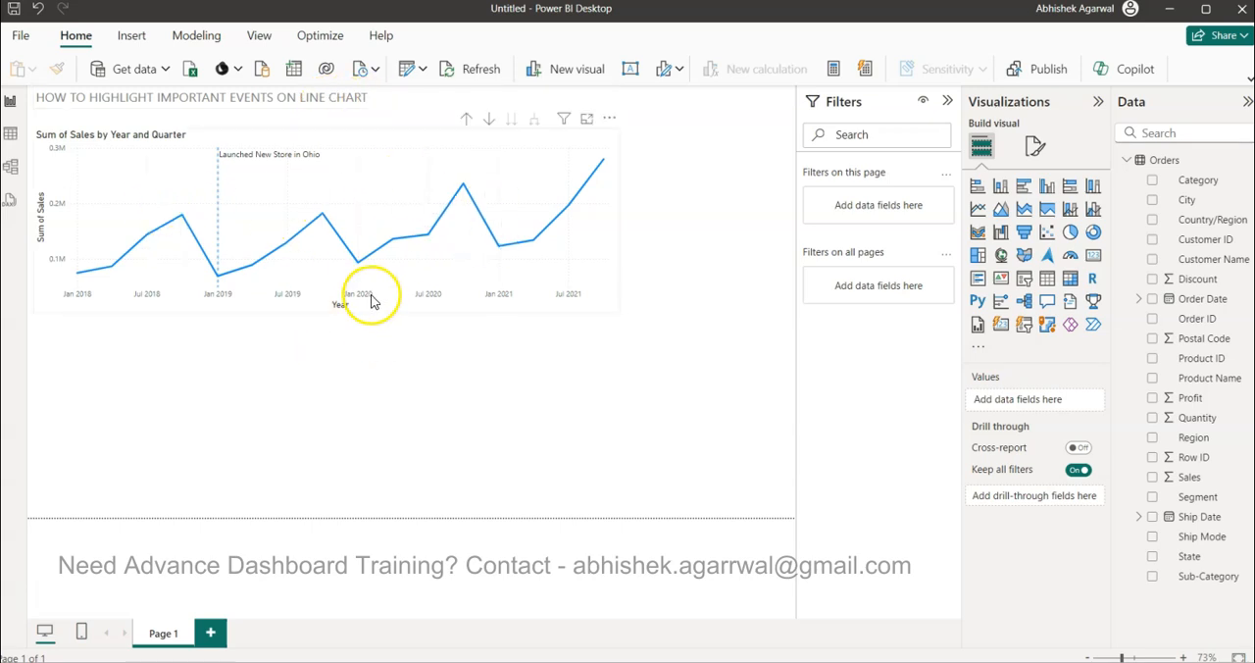
mouse_move(220, 277)
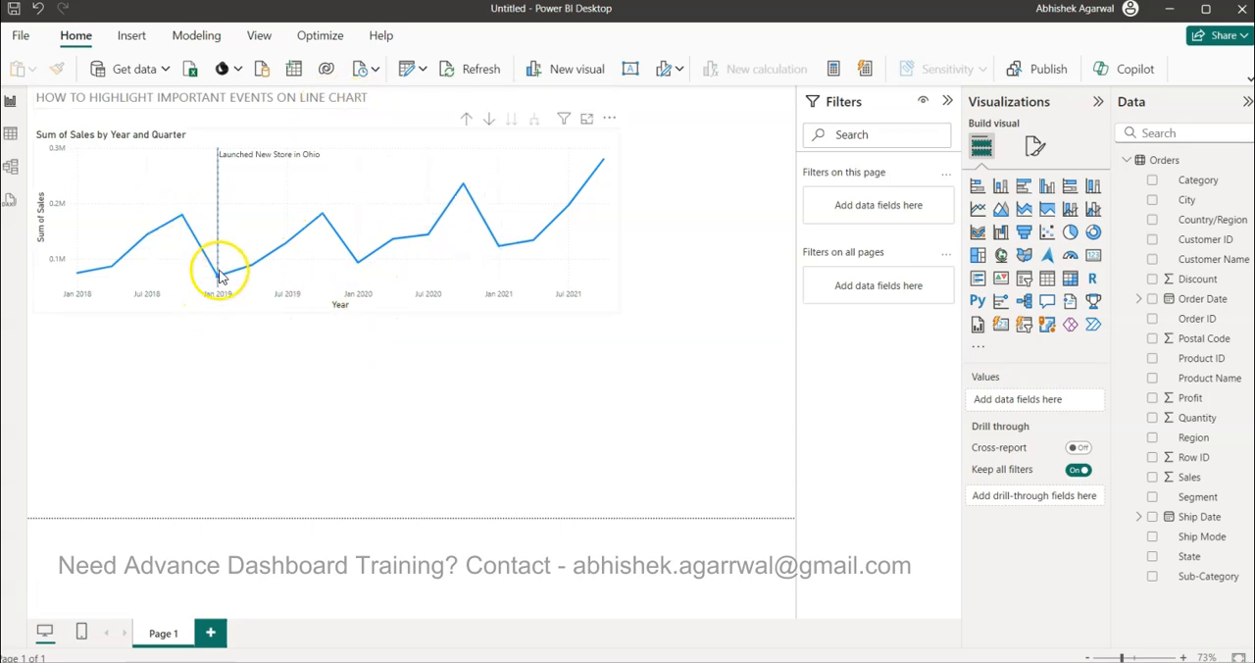
mouse_move(225, 298)
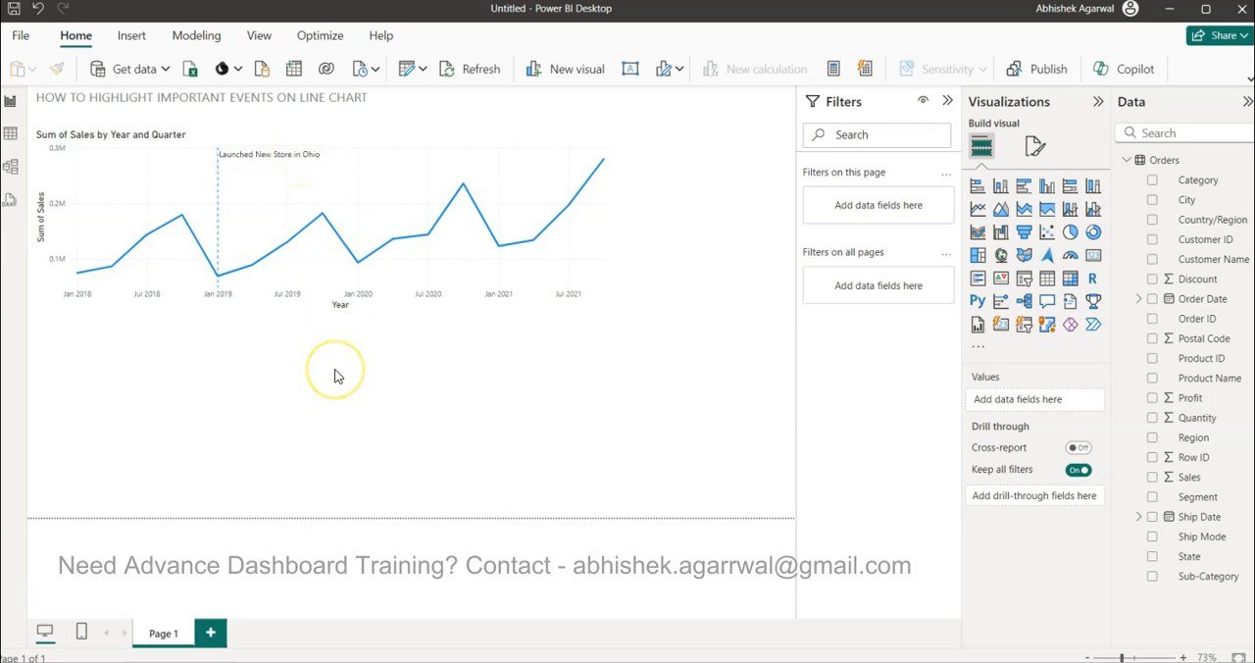
mouse_move(338, 375)
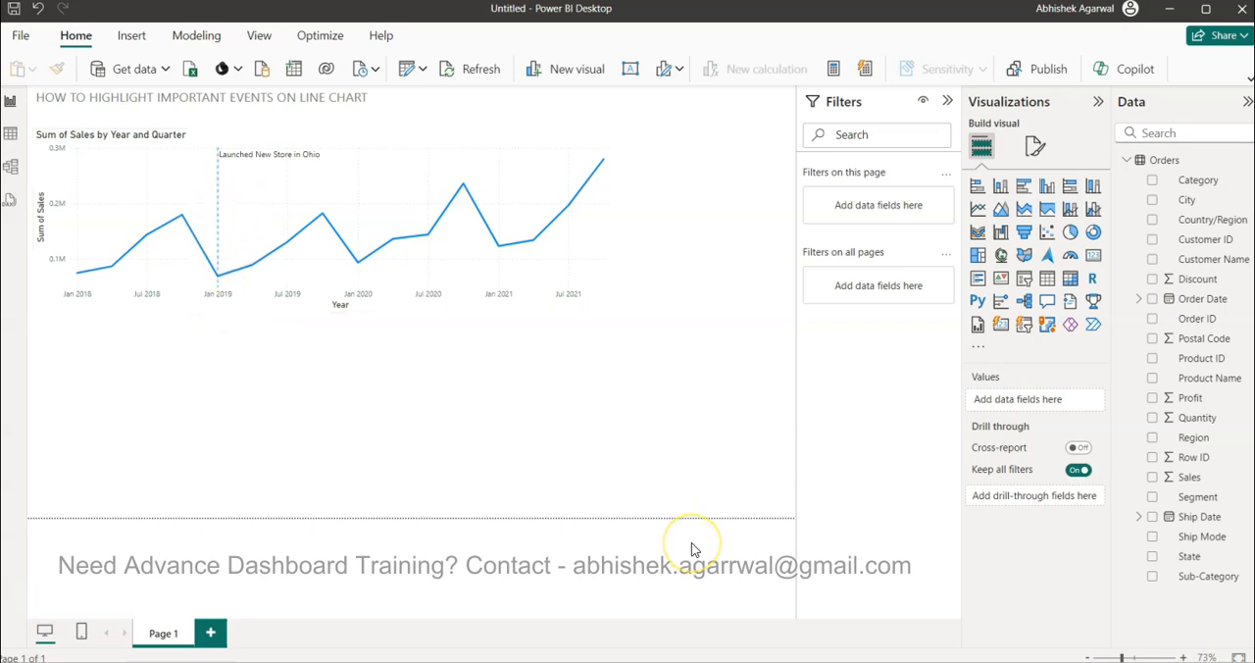
mouse_move(691, 545)
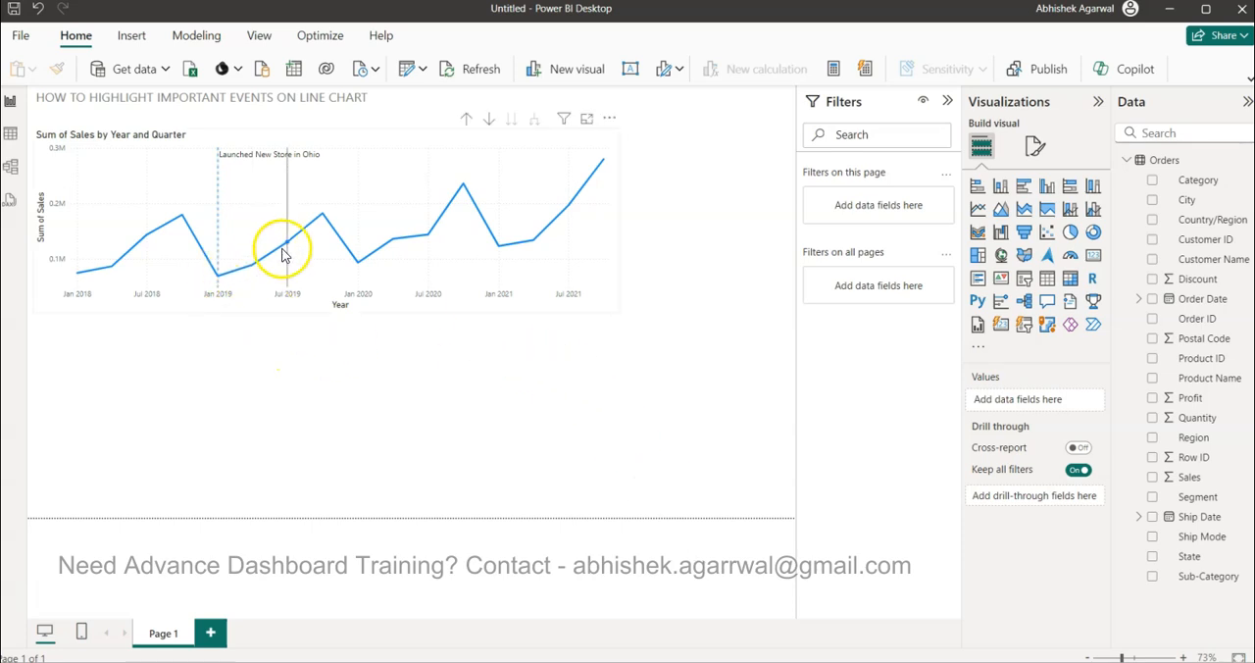
mouse_move(412, 243)
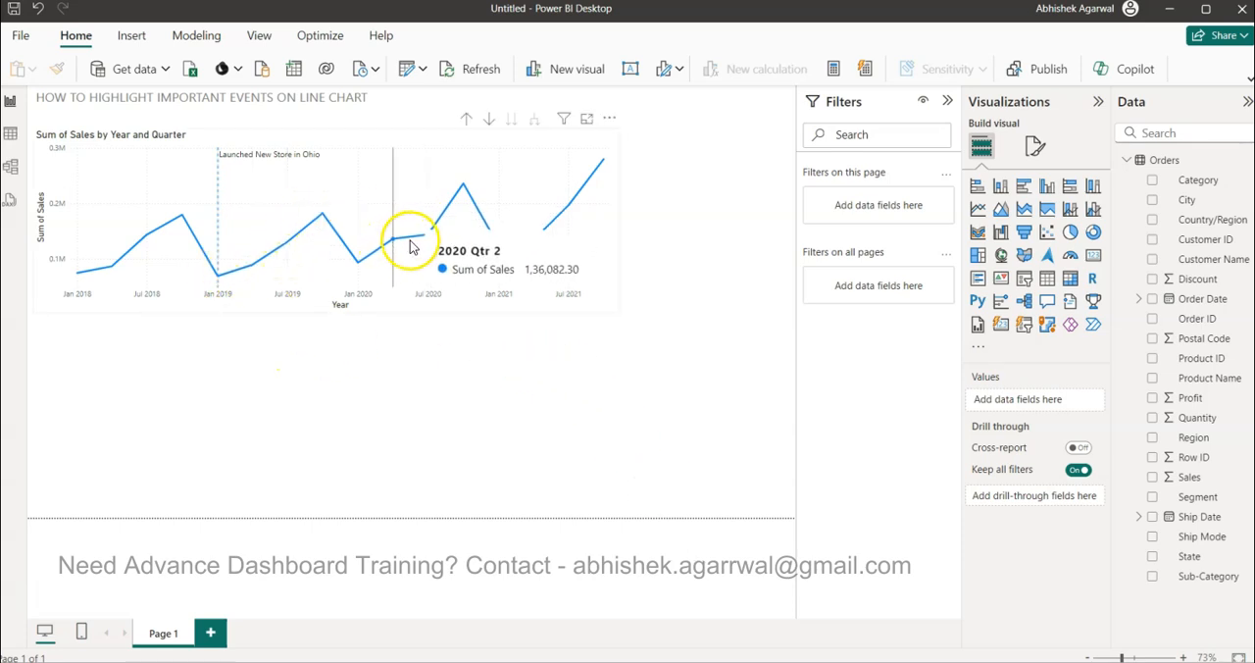
mouse_move(538, 283)
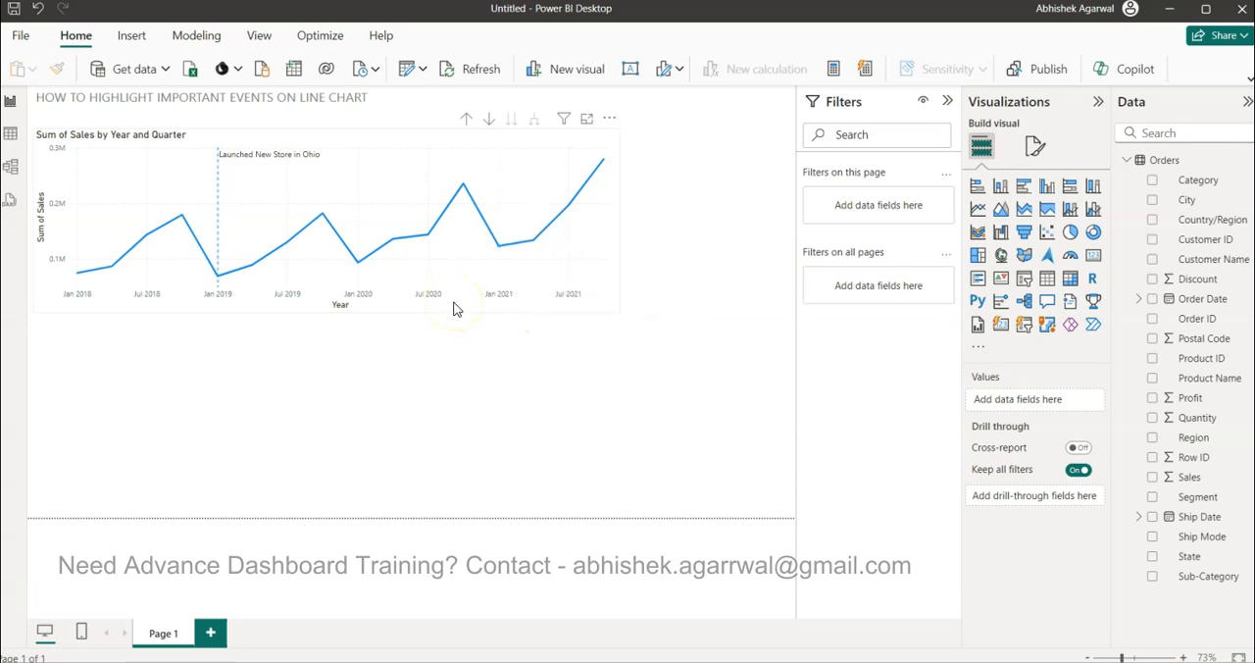
mouse_move(216, 204)
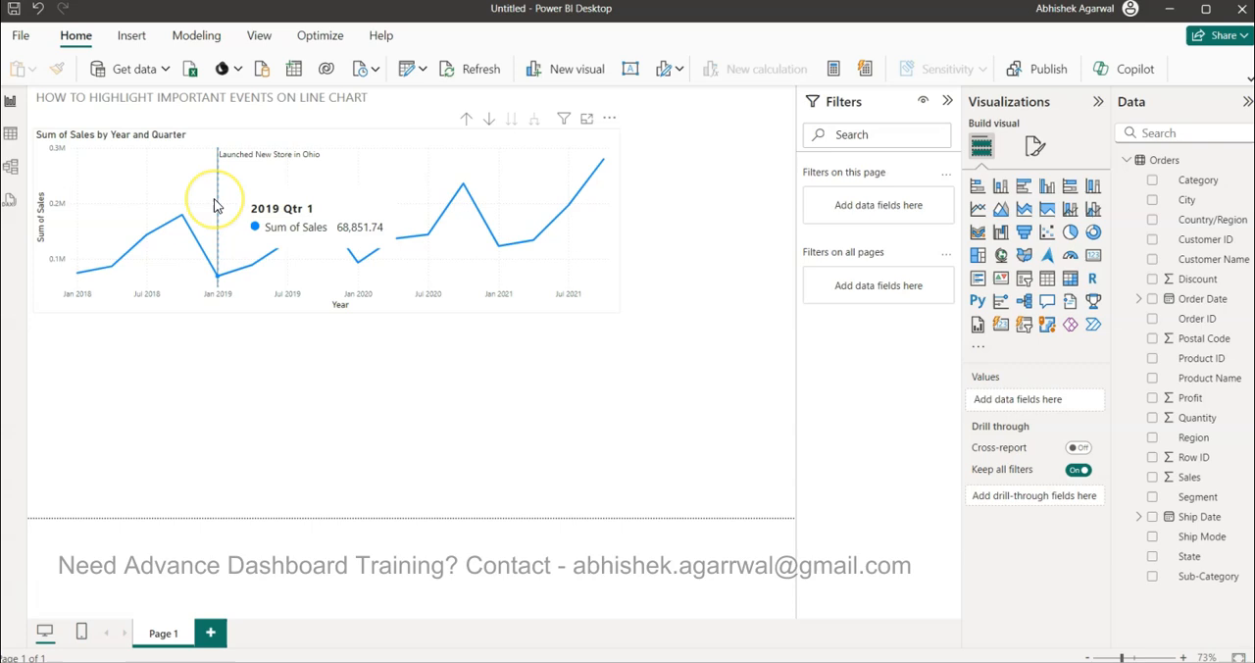
mouse_move(216, 200)
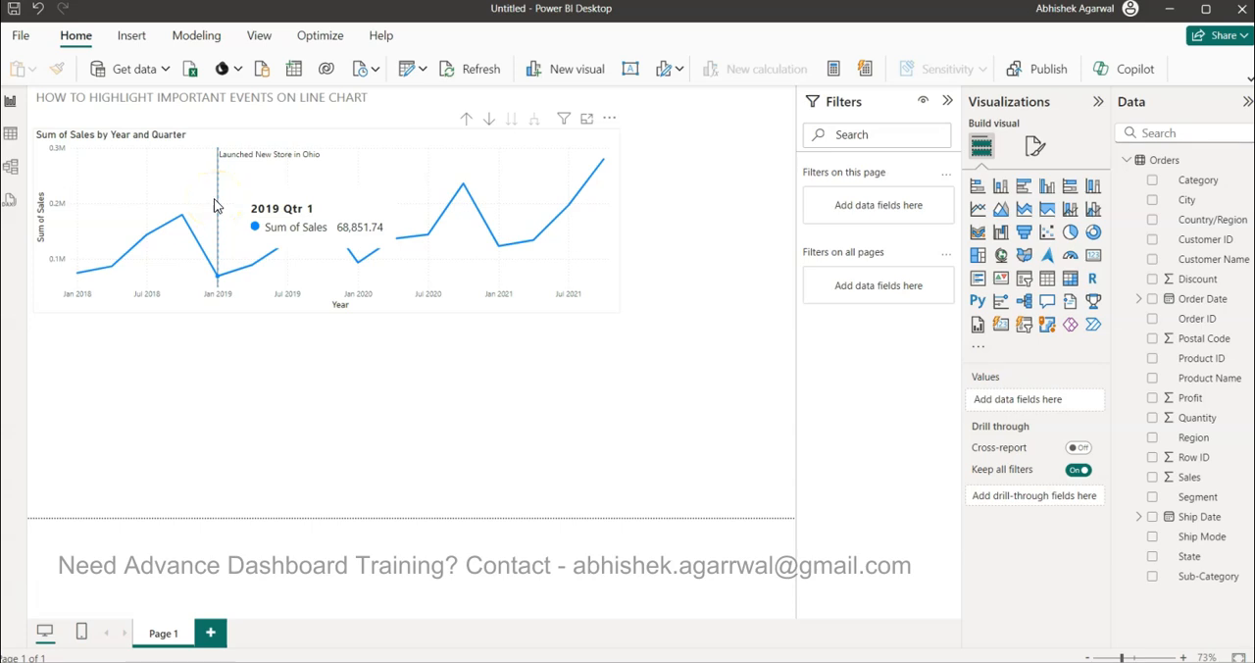
mouse_move(714, 478)
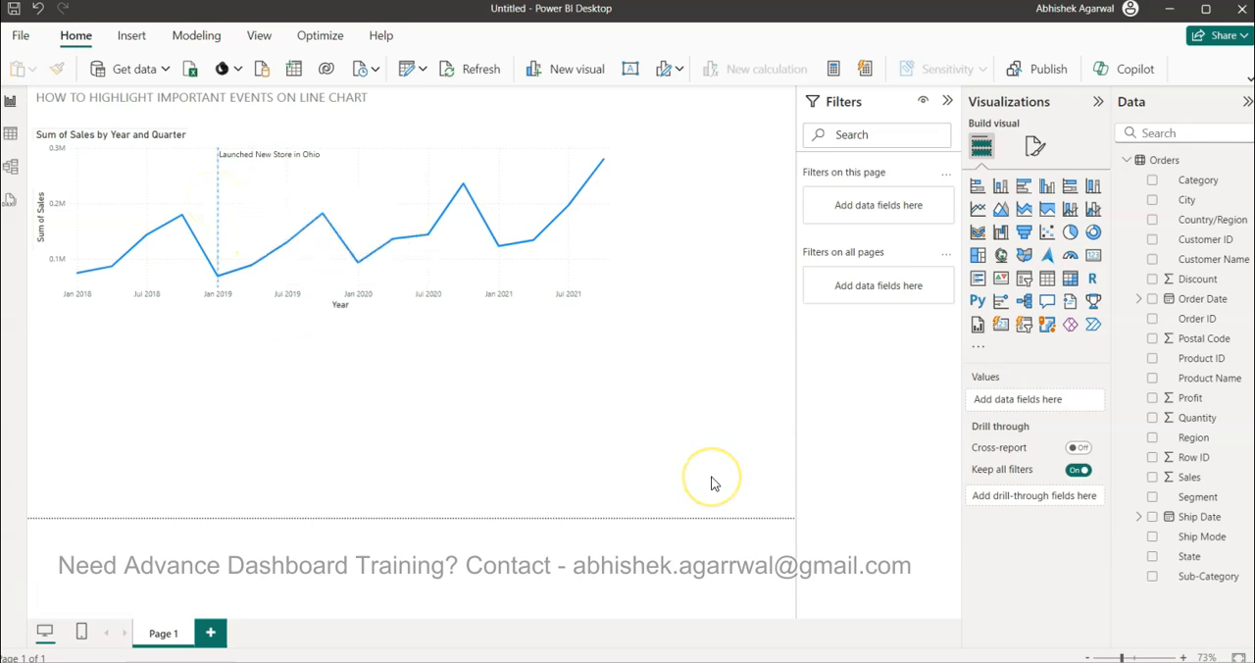
mouse_move(912, 371)
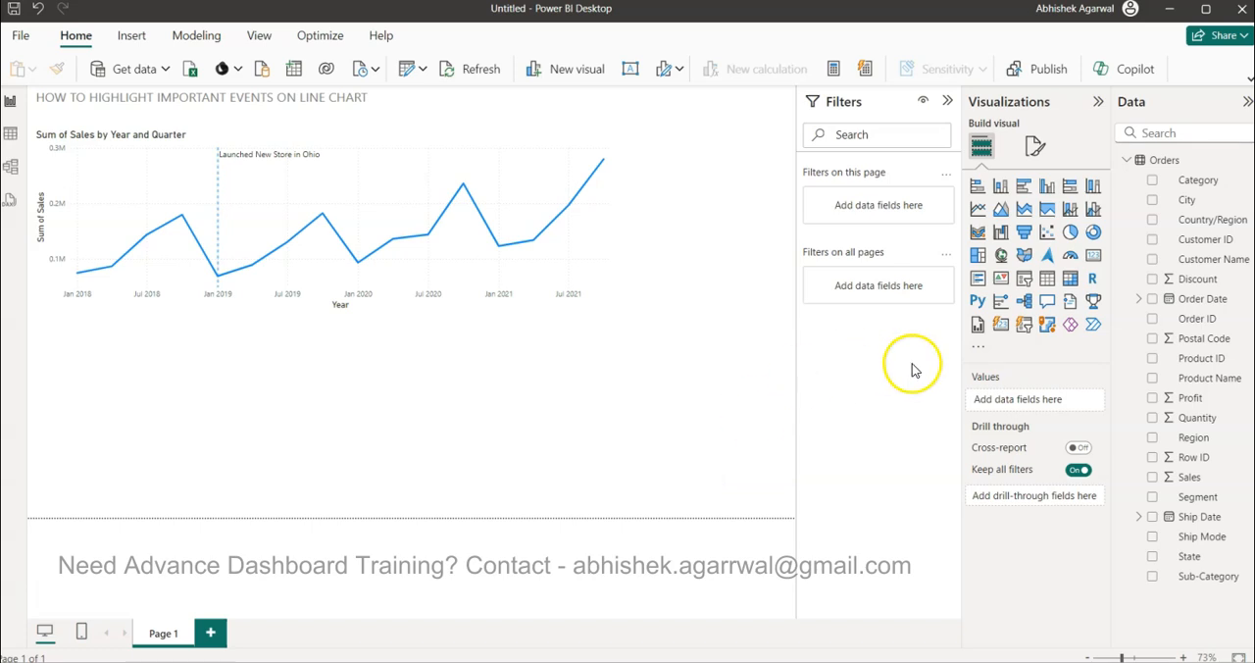
mouse_move(1216, 459)
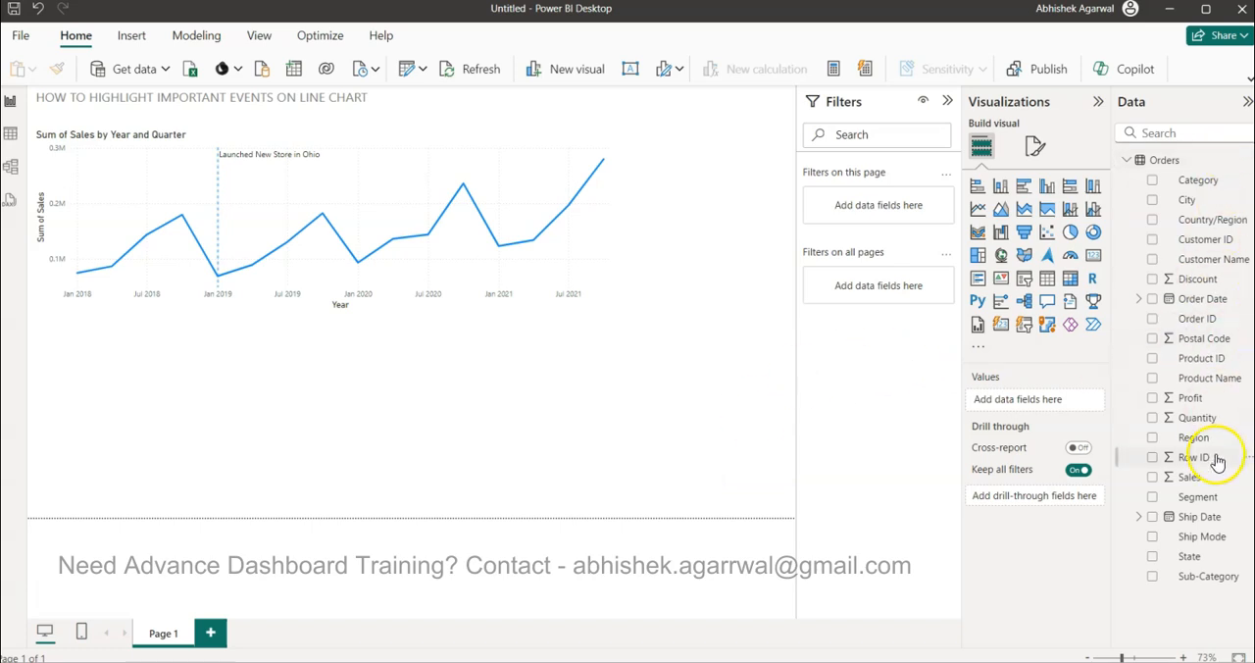
mouse_move(686, 325)
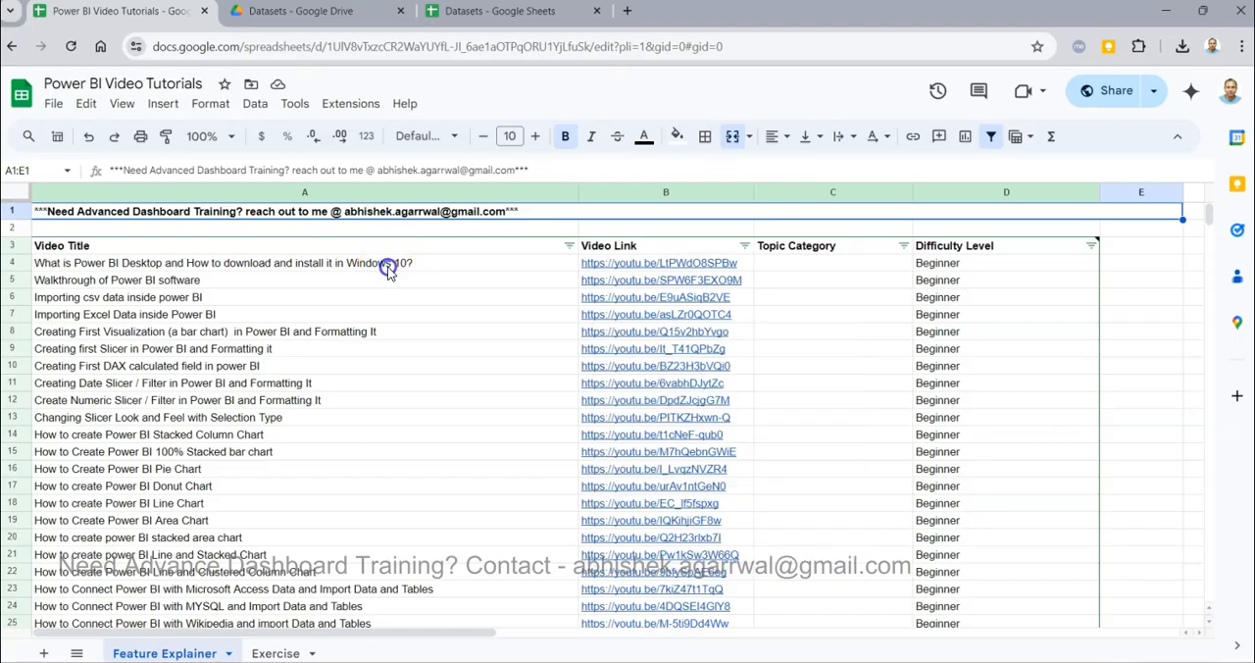
Show the Datasets folder in Google Drive and scroll down through its data files
left_click(388, 263)
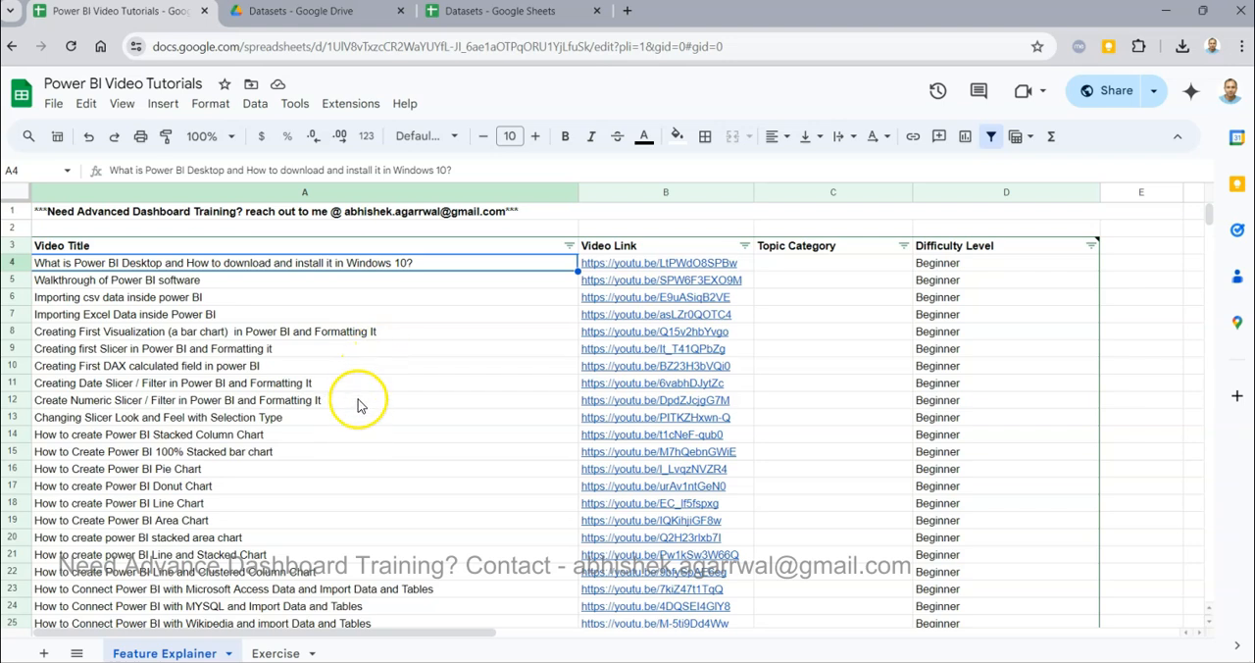
mouse_move(278, 259)
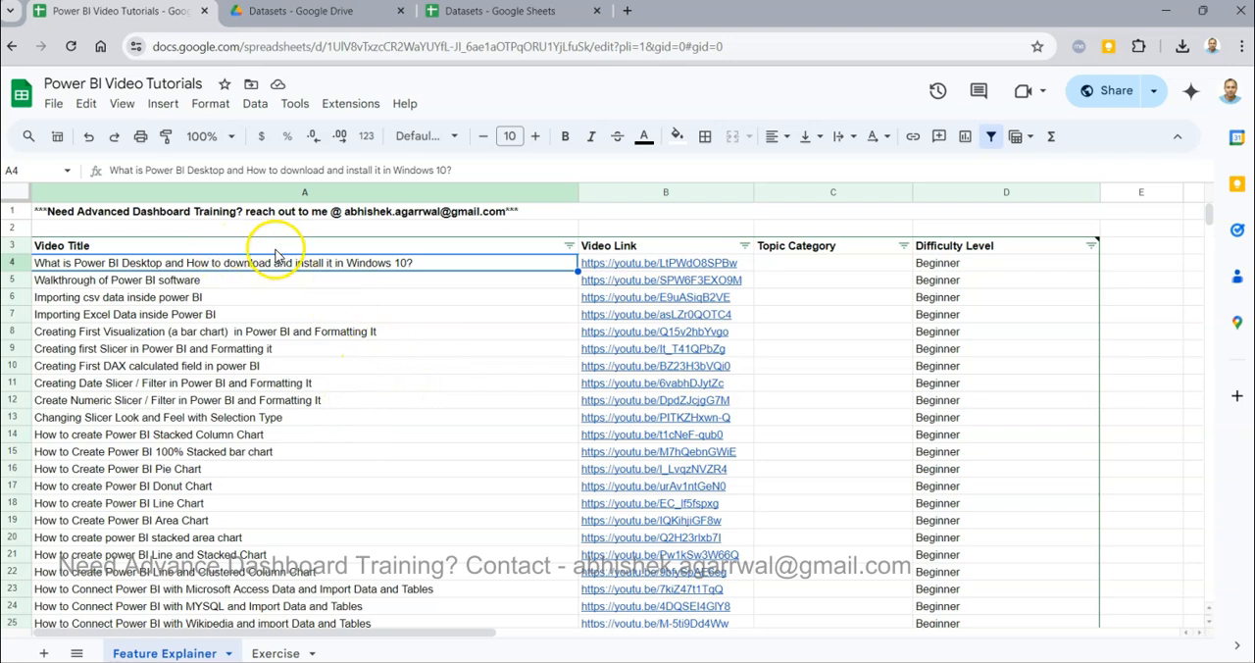
mouse_move(828, 251)
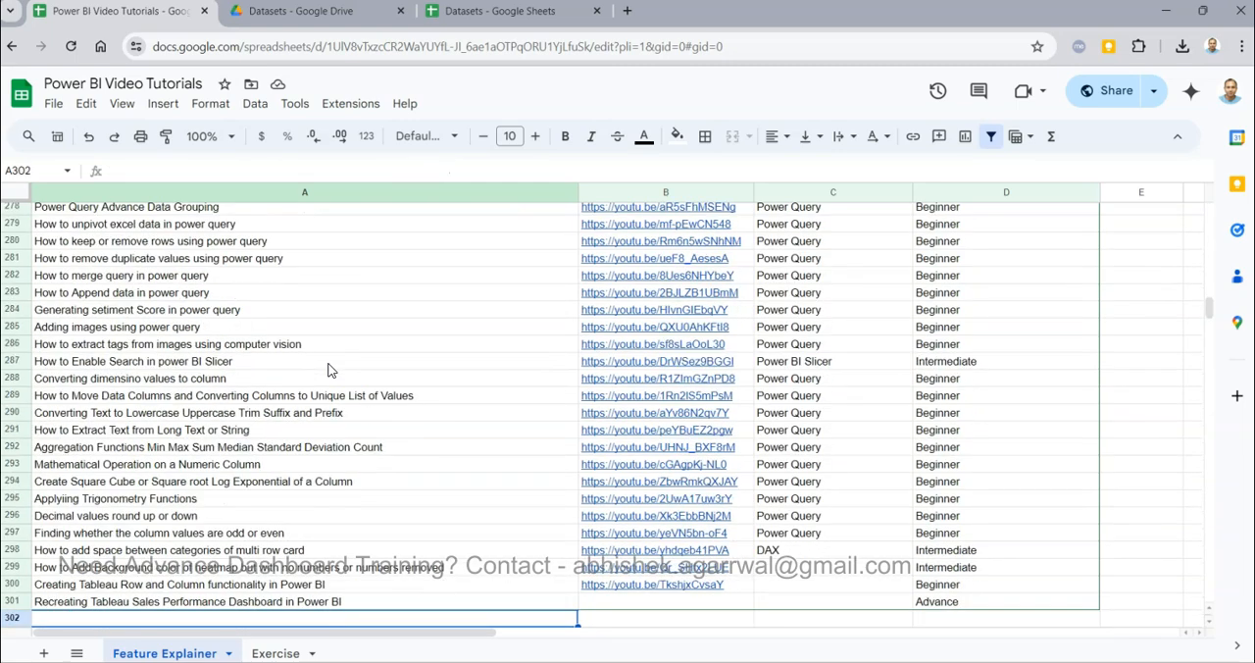
scroll("up", 3)
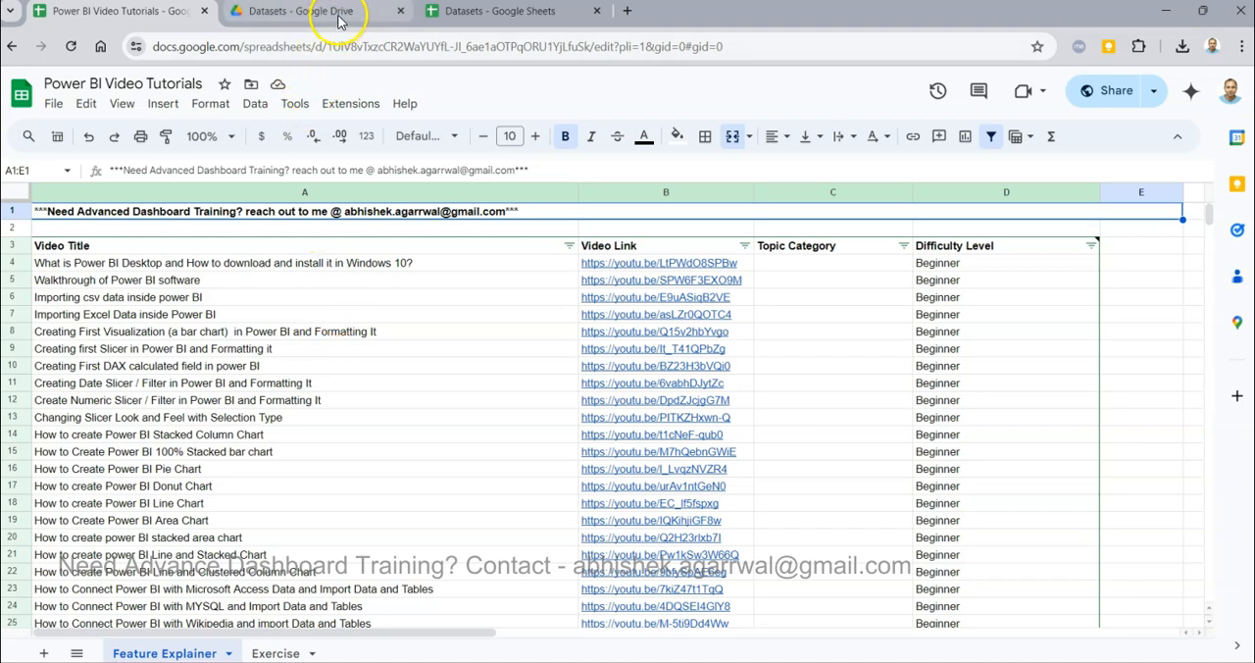
left_click(294, 12)
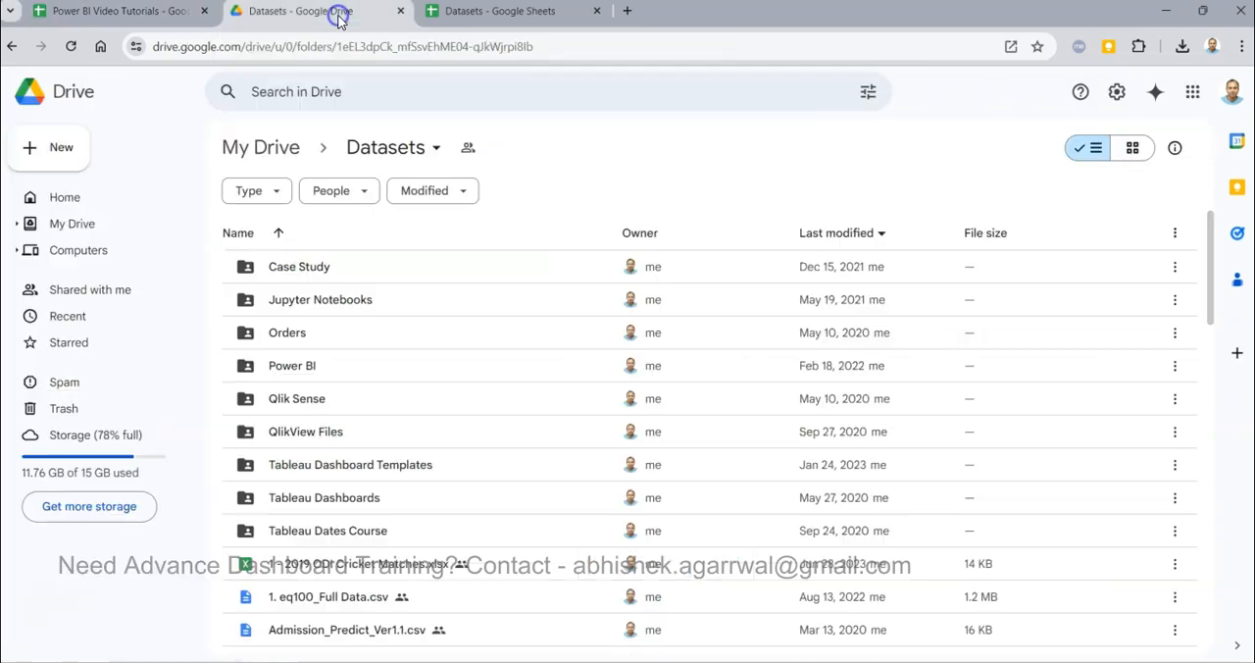
scroll("down", 3)
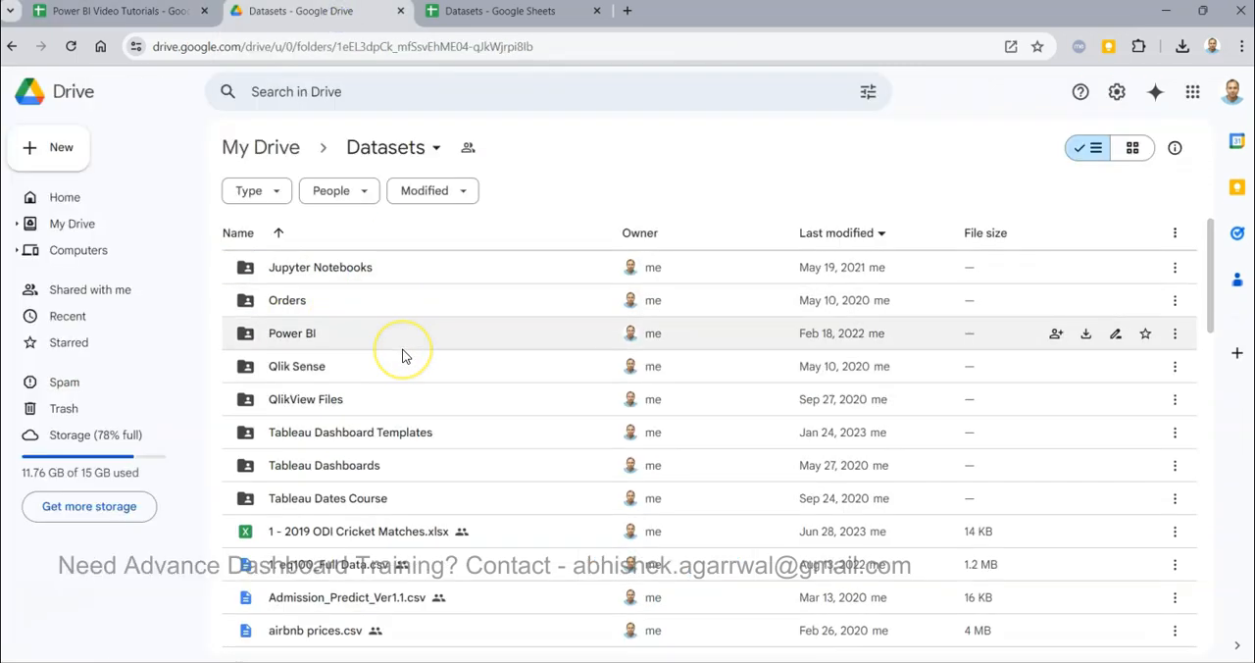
scroll("down", 3)
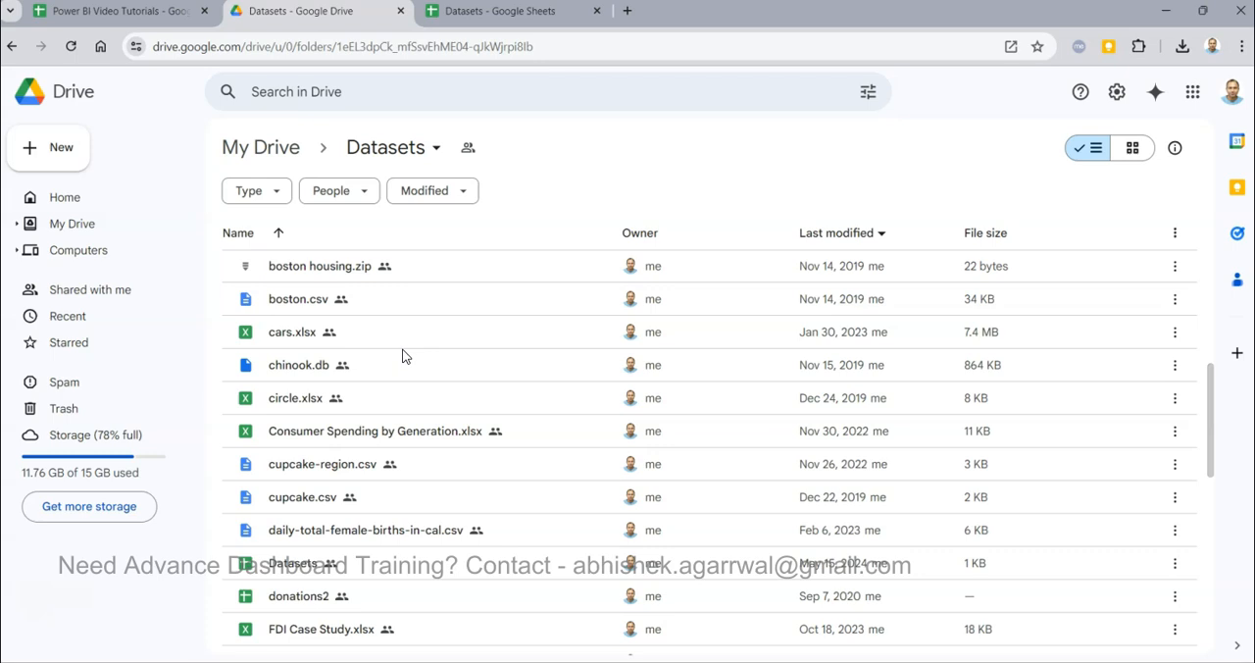
scroll("down", 3)
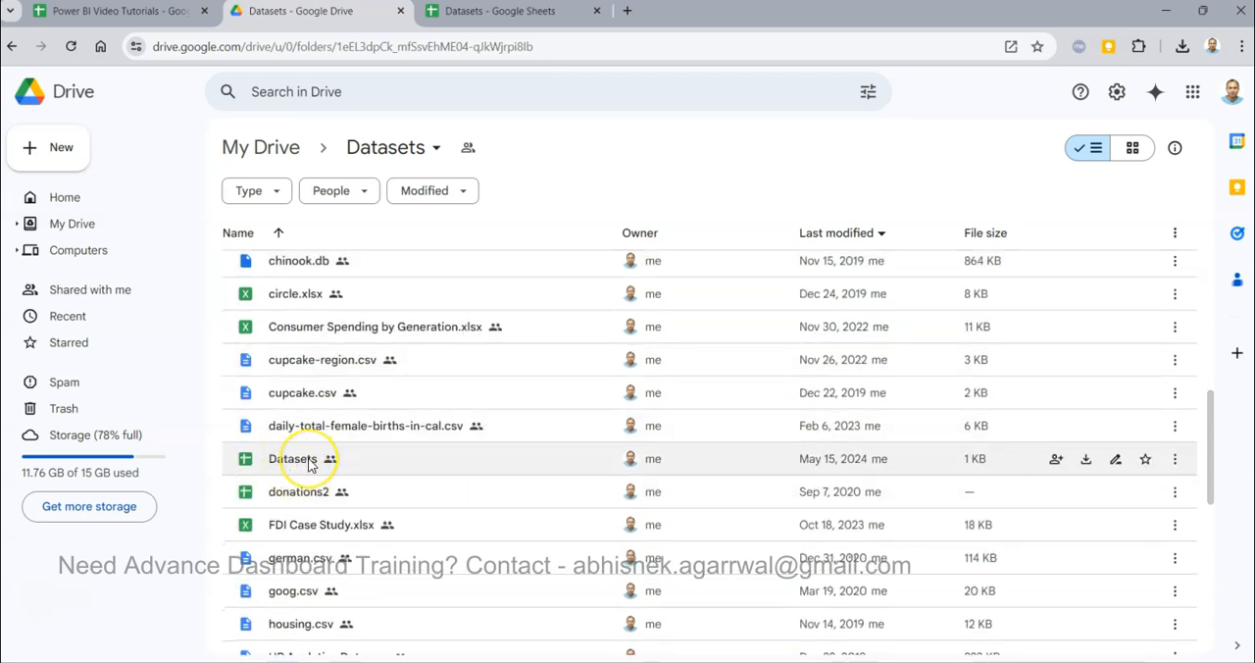
Switch to the Datasets Google Sheet and dismiss the superstore file preview card
left_click(500, 12)
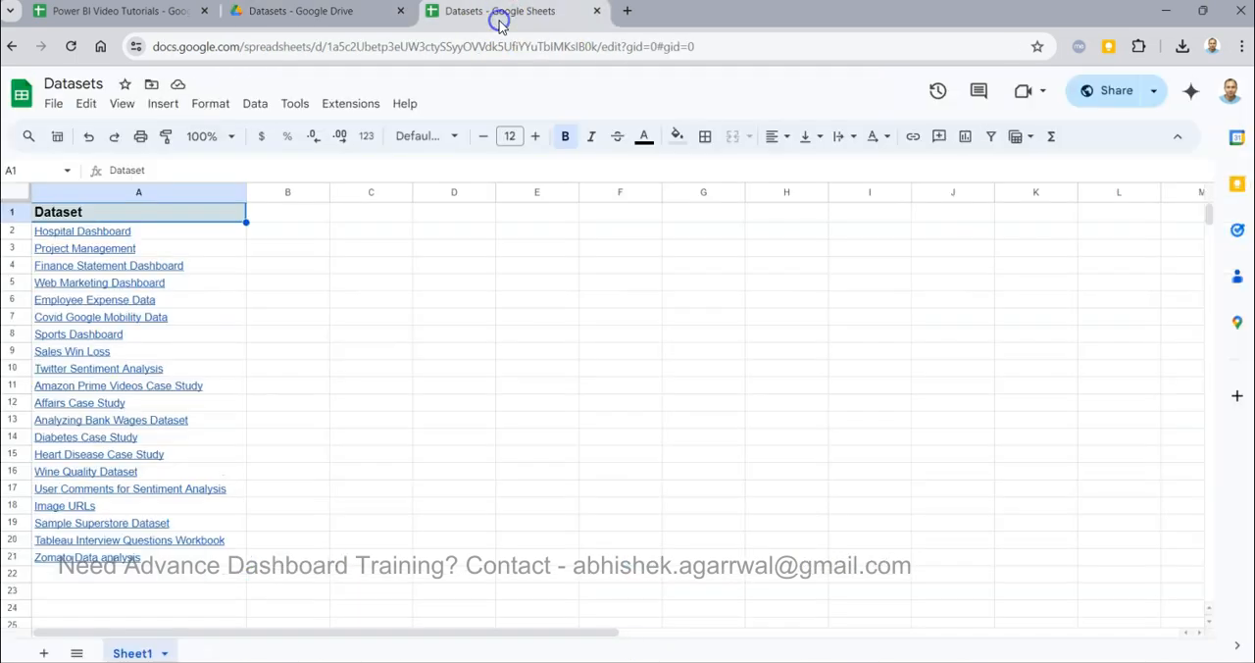
mouse_move(86, 557)
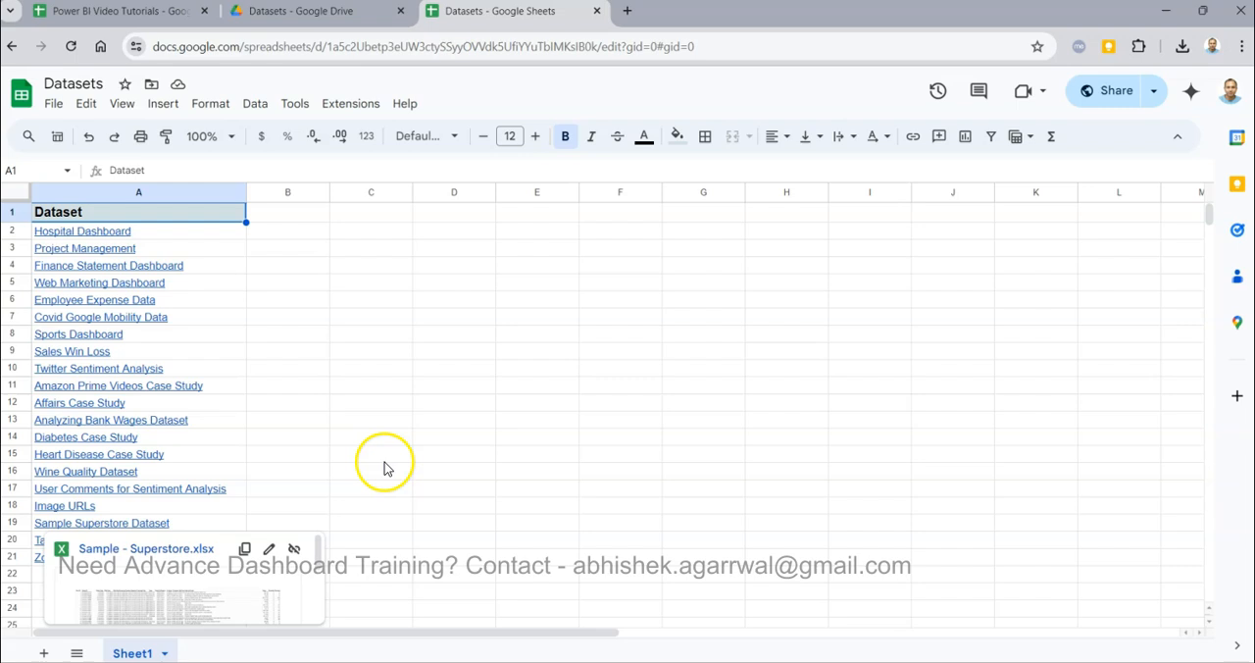
left_click(371, 453)
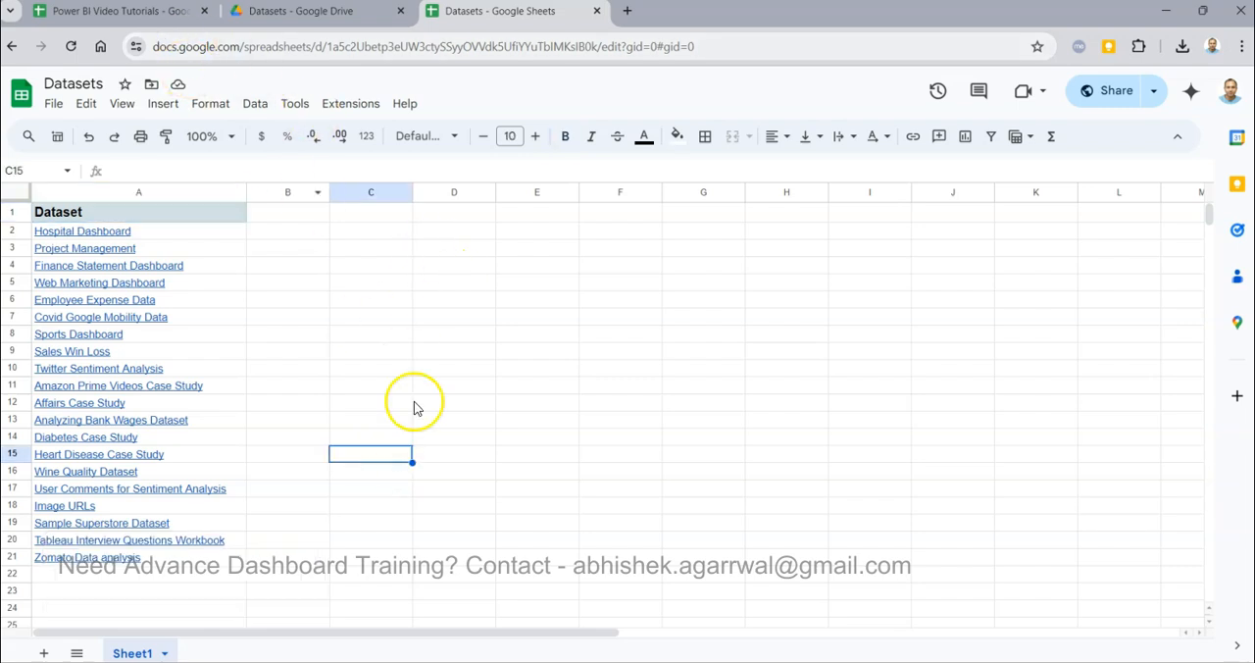
mouse_move(411, 408)
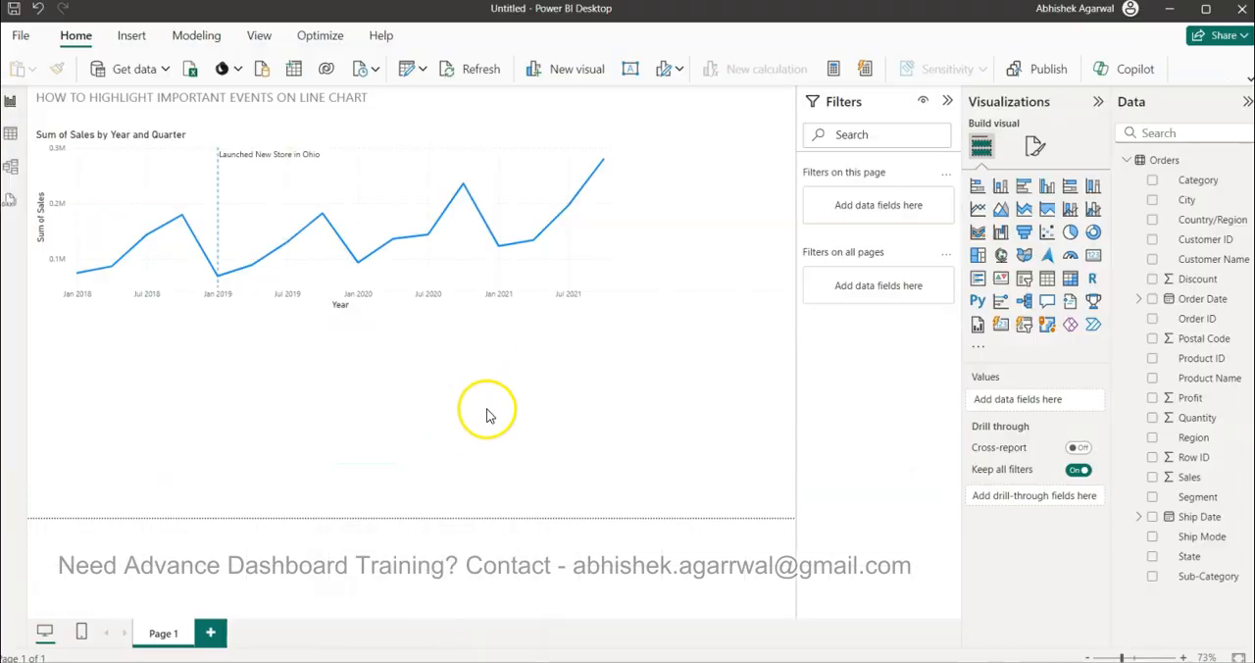
mouse_move(490, 416)
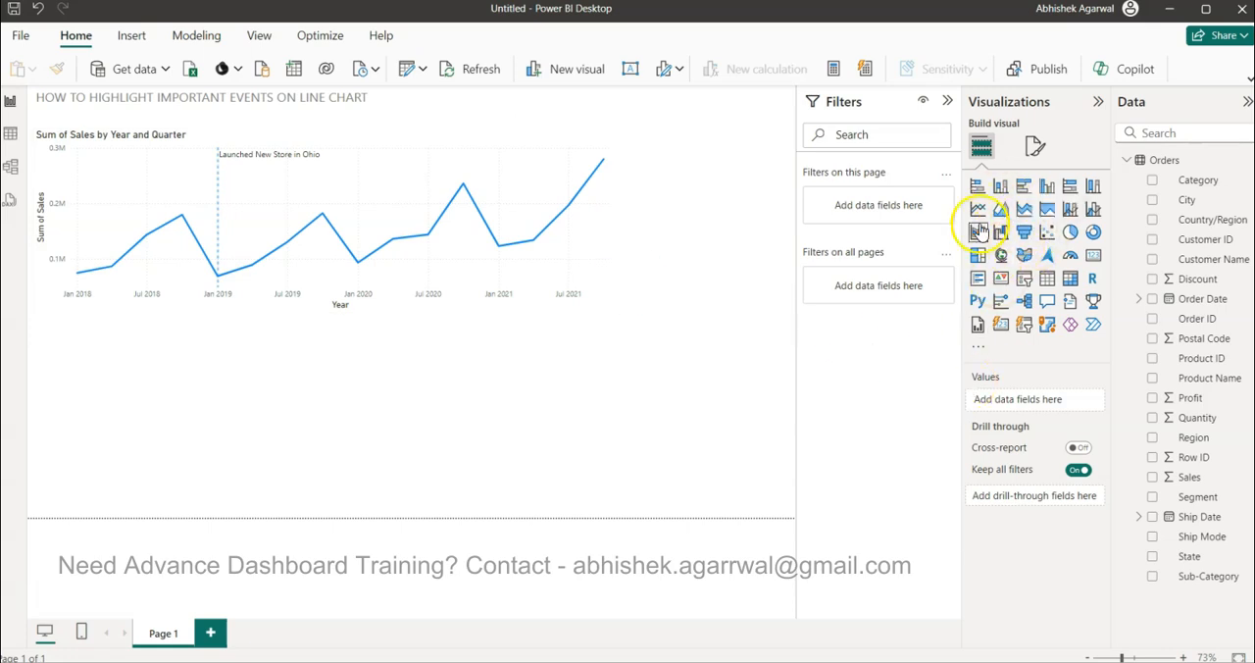
Insert a new line chart and widen it across the canvas below the existing chart
left_click(979, 208)
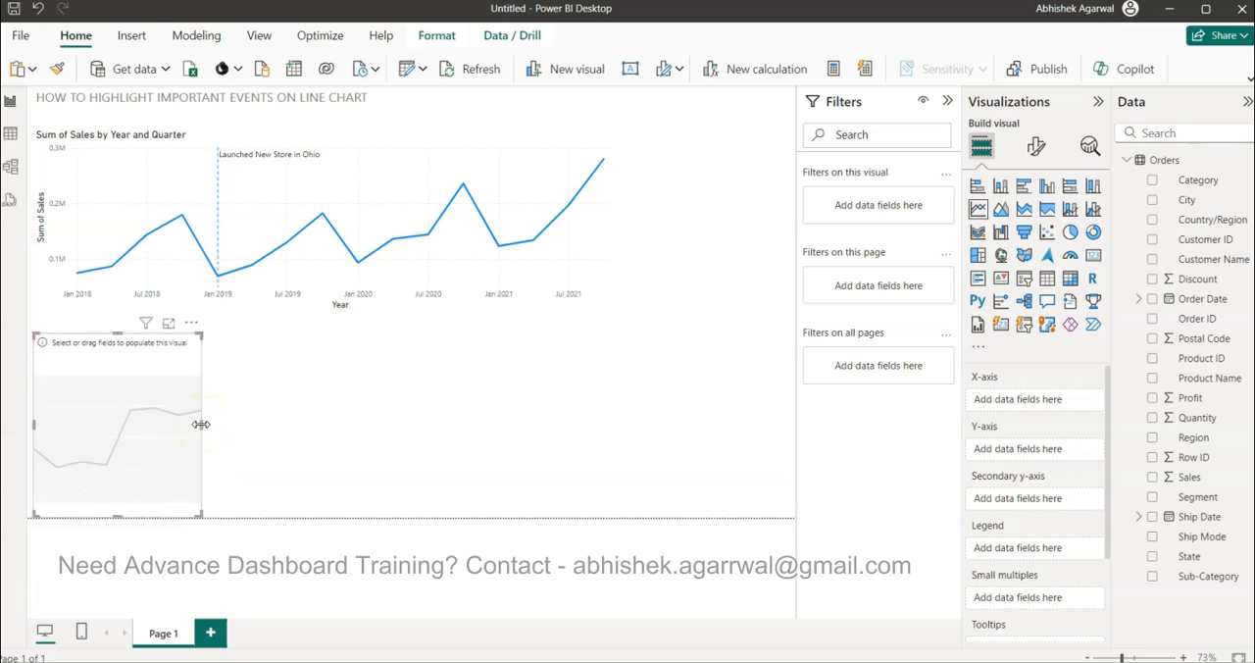
left_click_drag(200, 423, 626, 404)
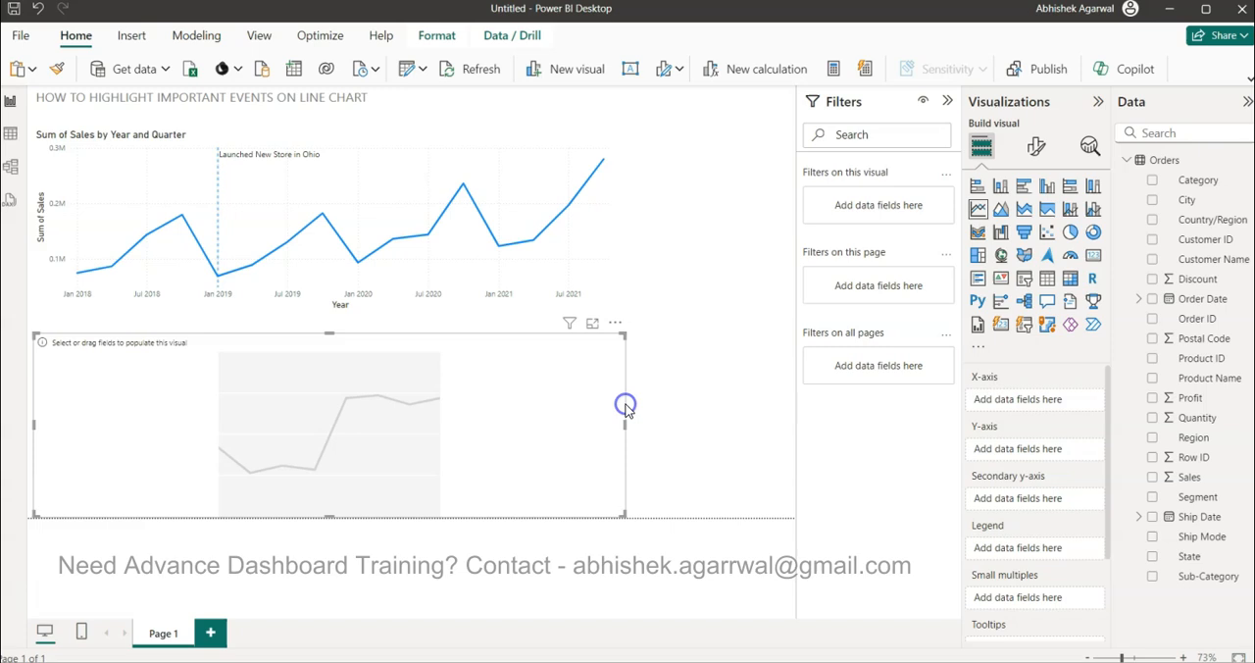
mouse_move(1214, 219)
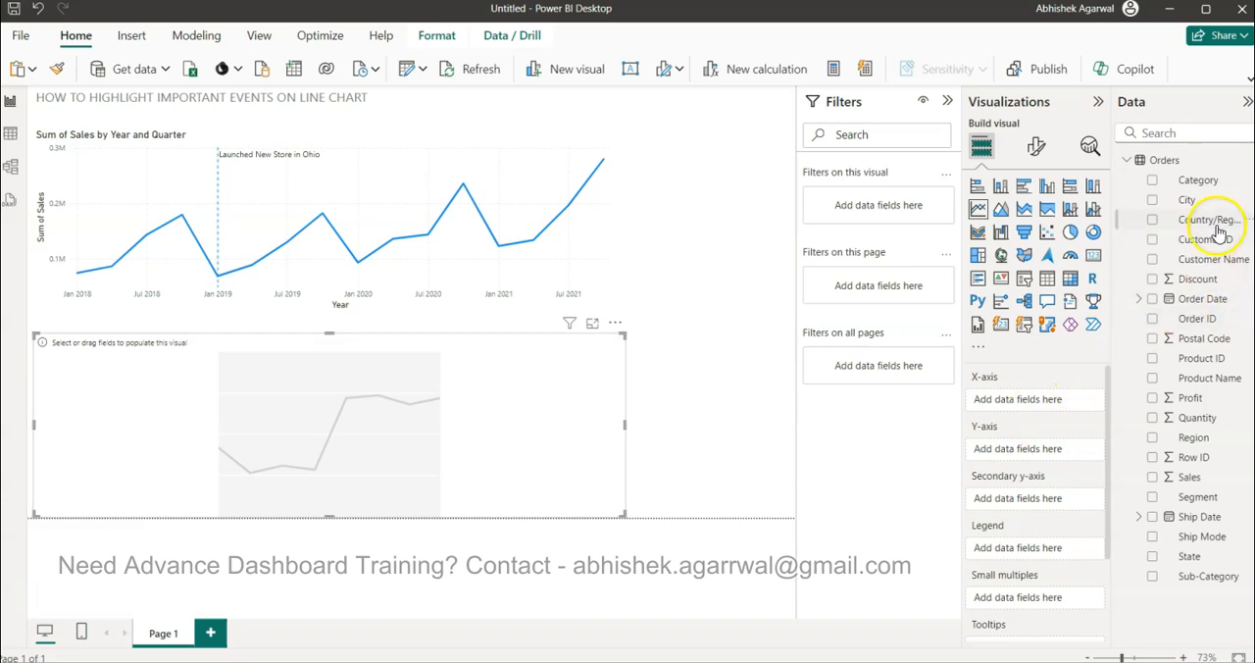
mouse_move(1153, 298)
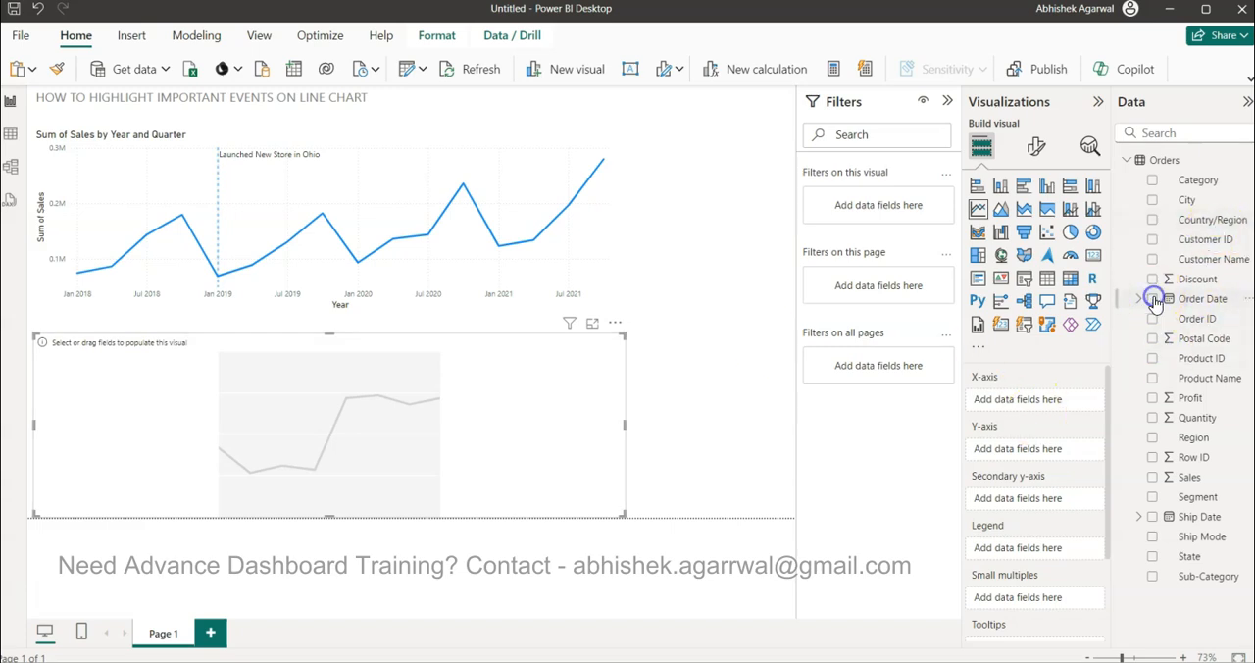
Plot Sales by Order Date, remove Day and Month, and expand down to Year and Quarter
left_click(1153, 298)
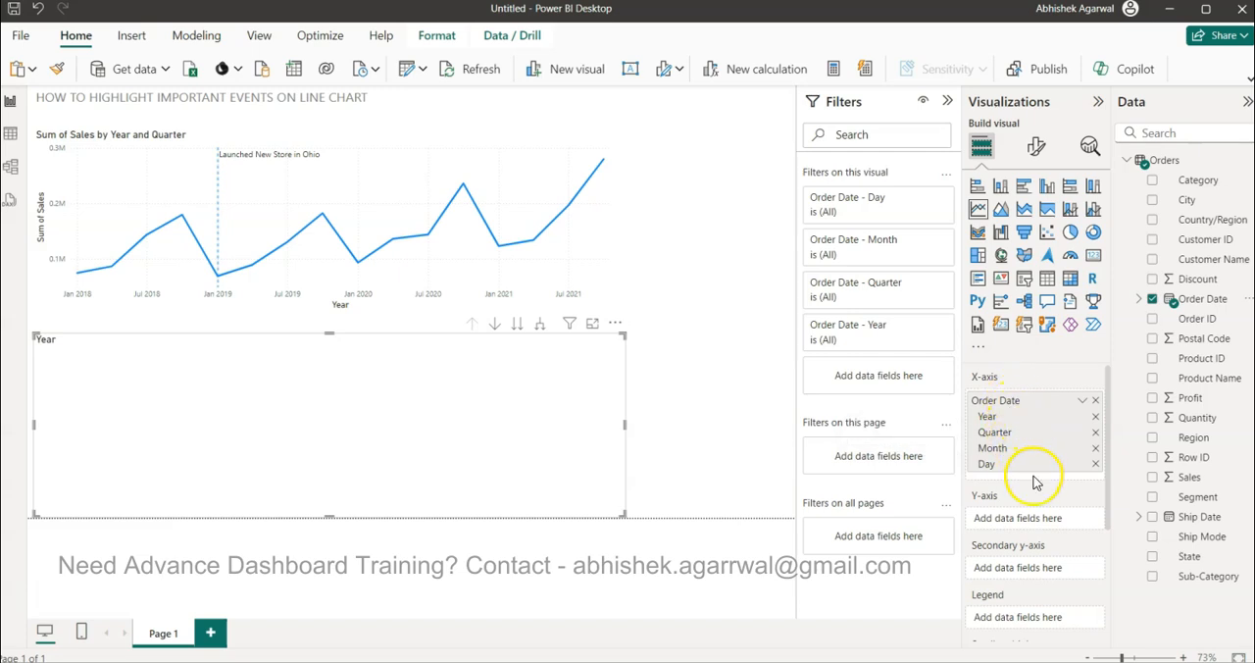
left_click(1094, 463)
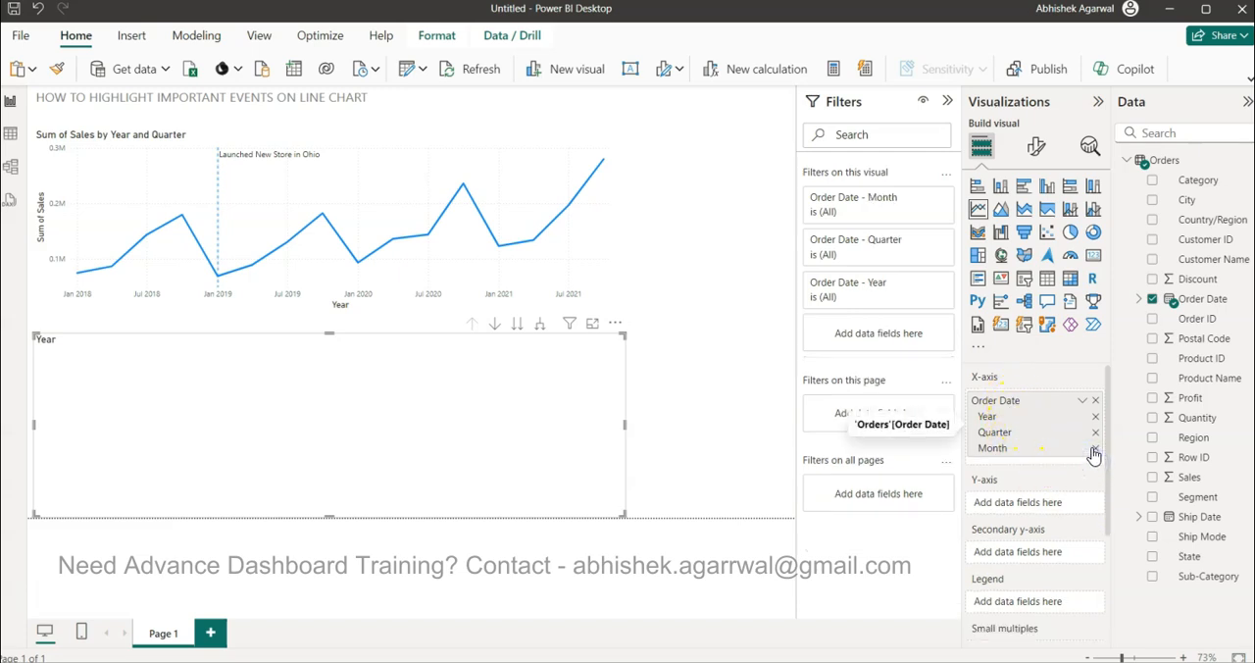
left_click(1095, 447)
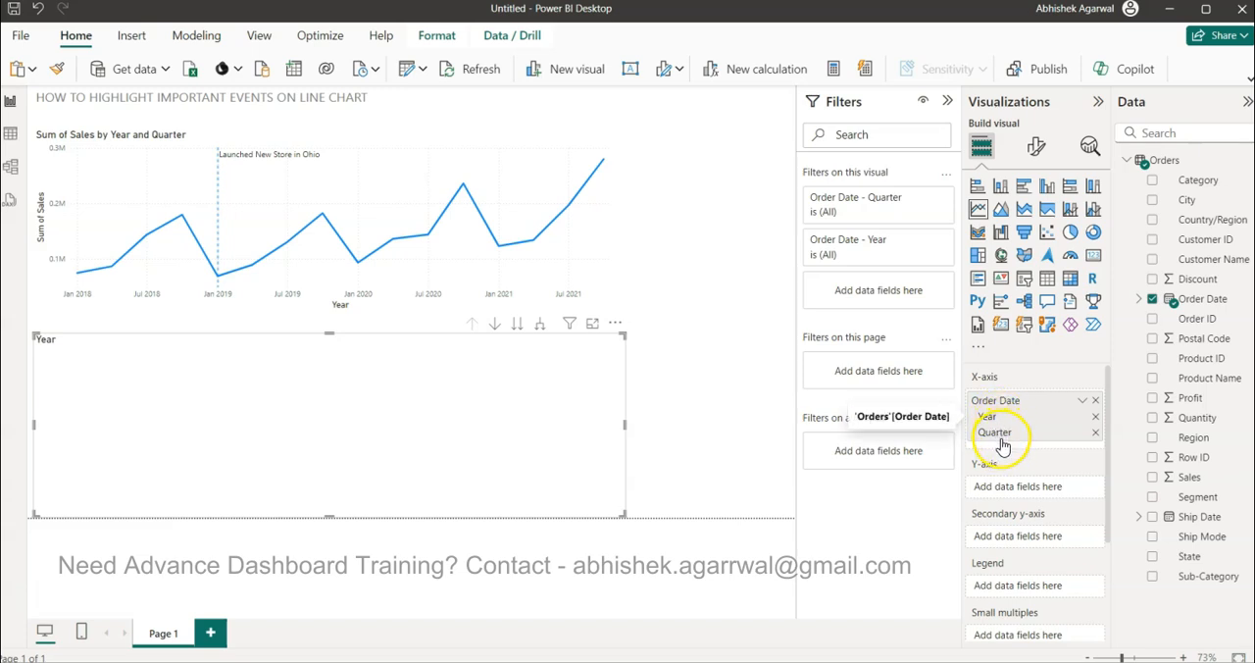
mouse_move(1155, 482)
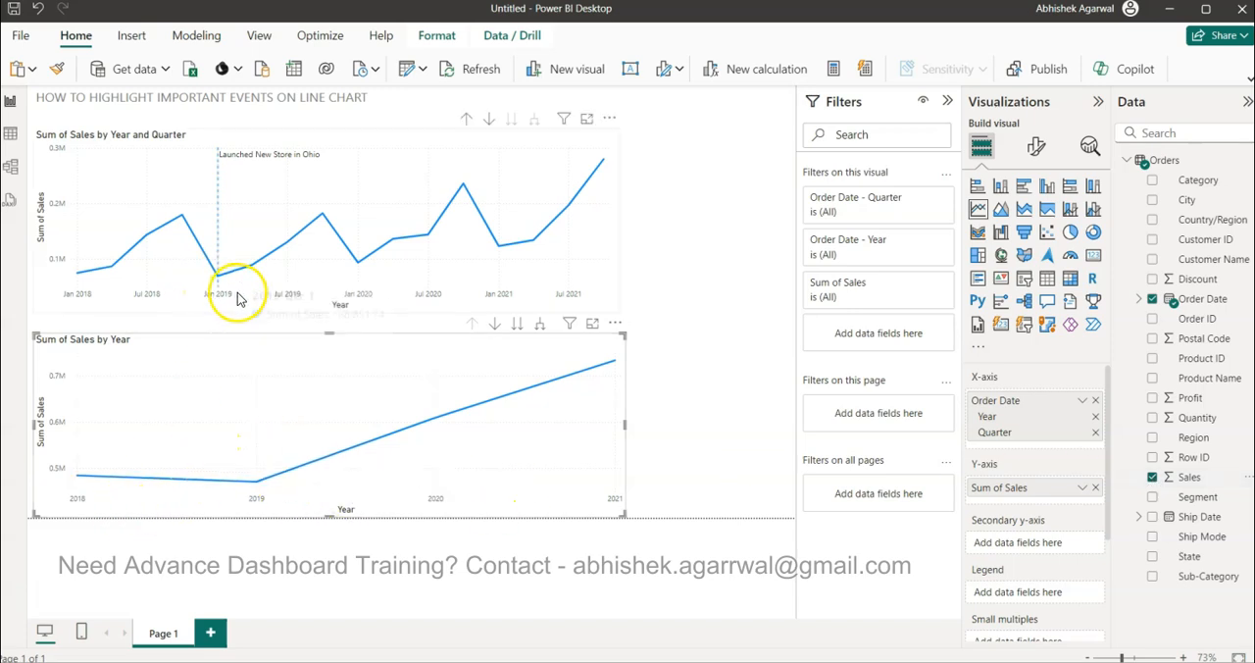
mouse_move(540, 324)
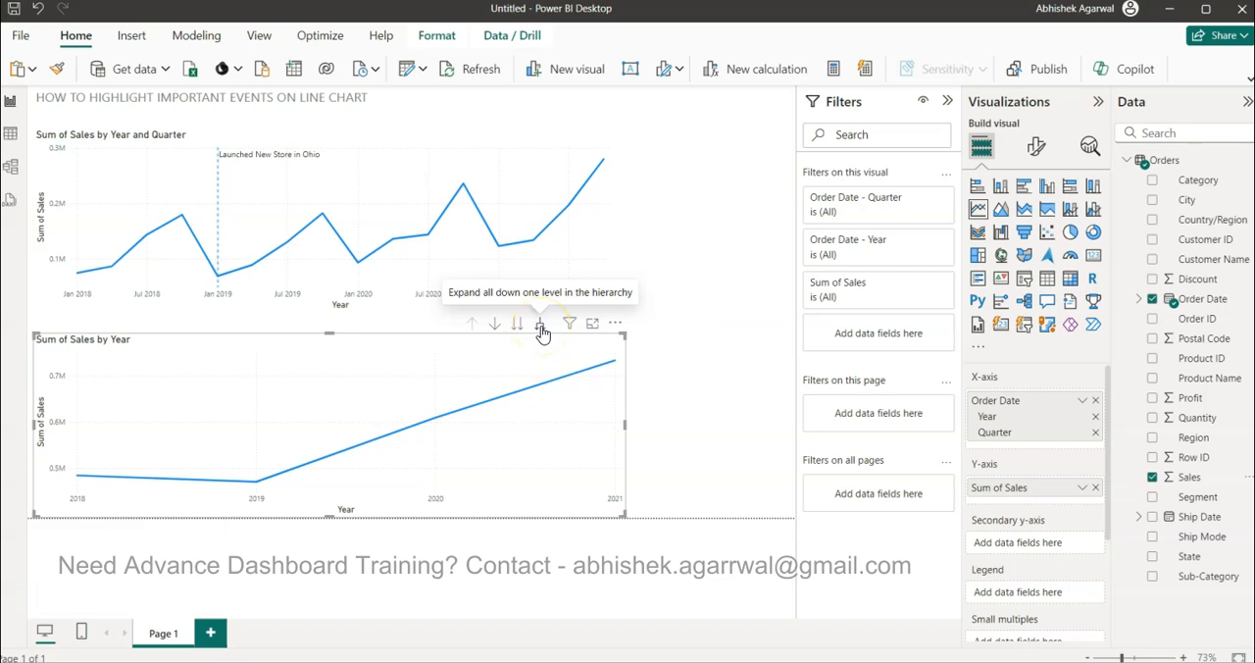
left_click(542, 324)
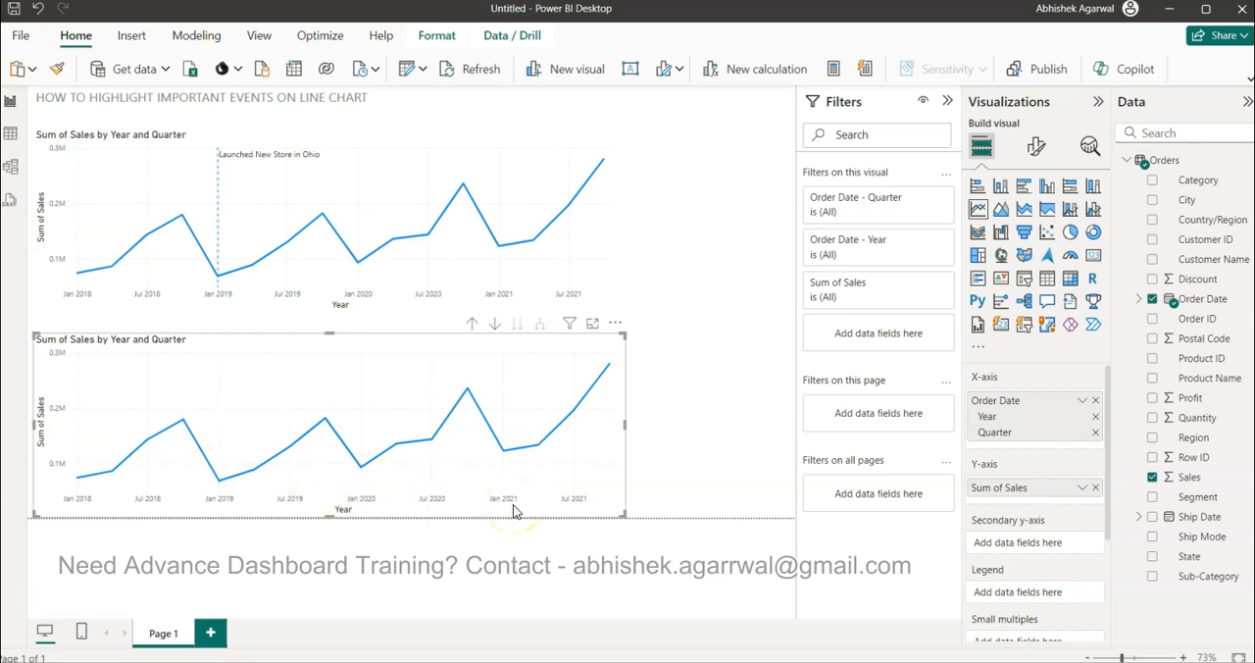
mouse_move(231, 537)
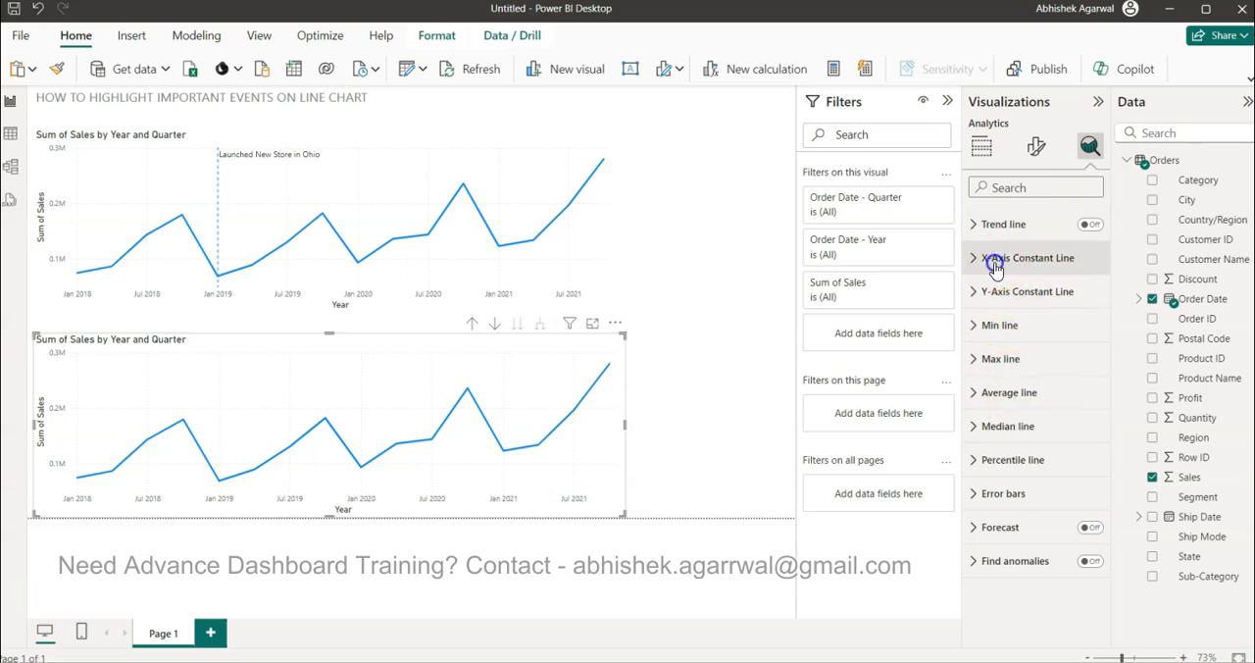
Add an X-axis constant line on the lower chart at January 2019
left_click(1028, 257)
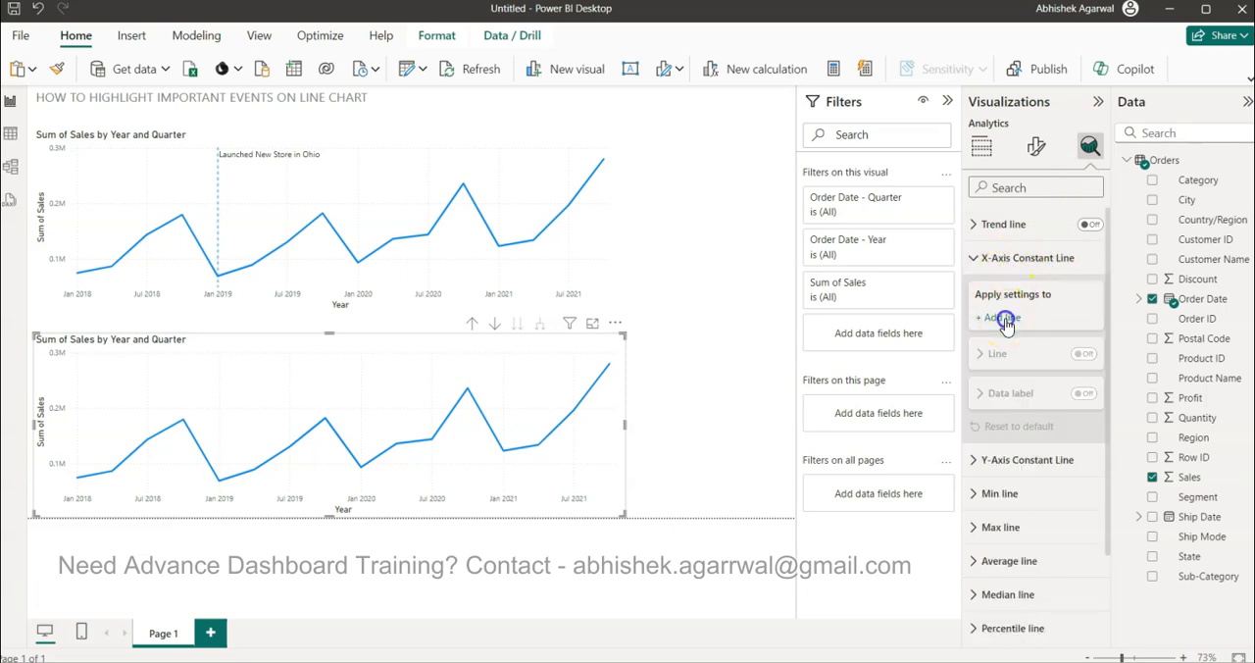
left_click(999, 317)
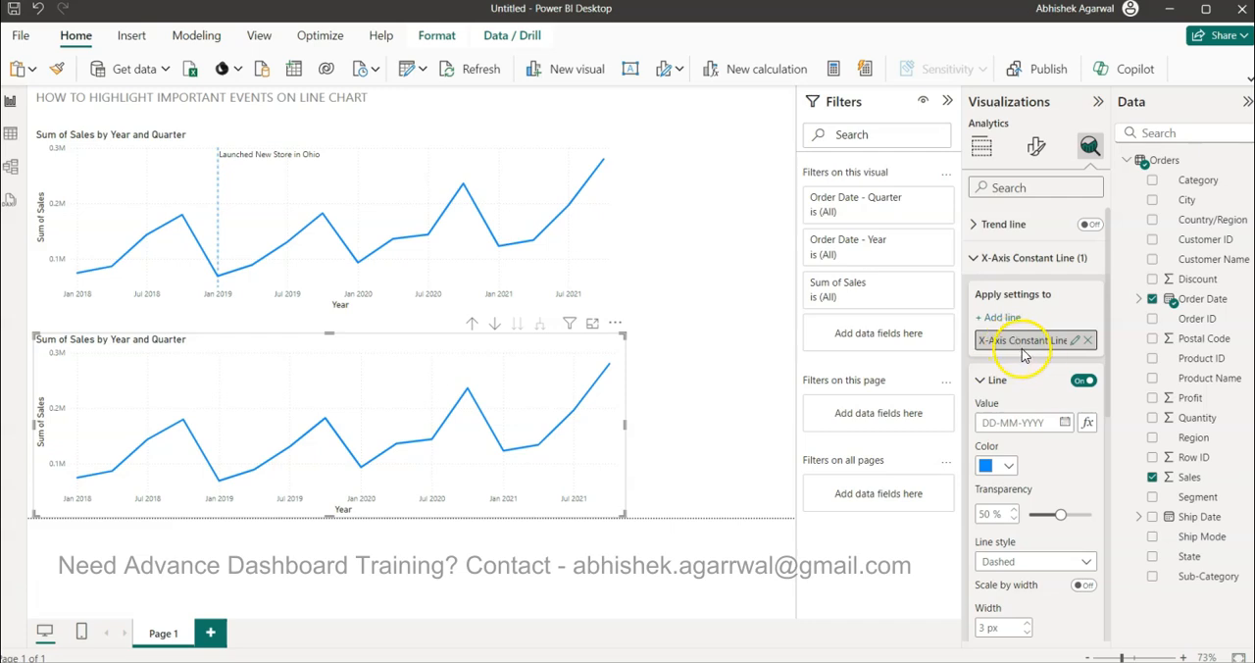
left_click(1067, 424)
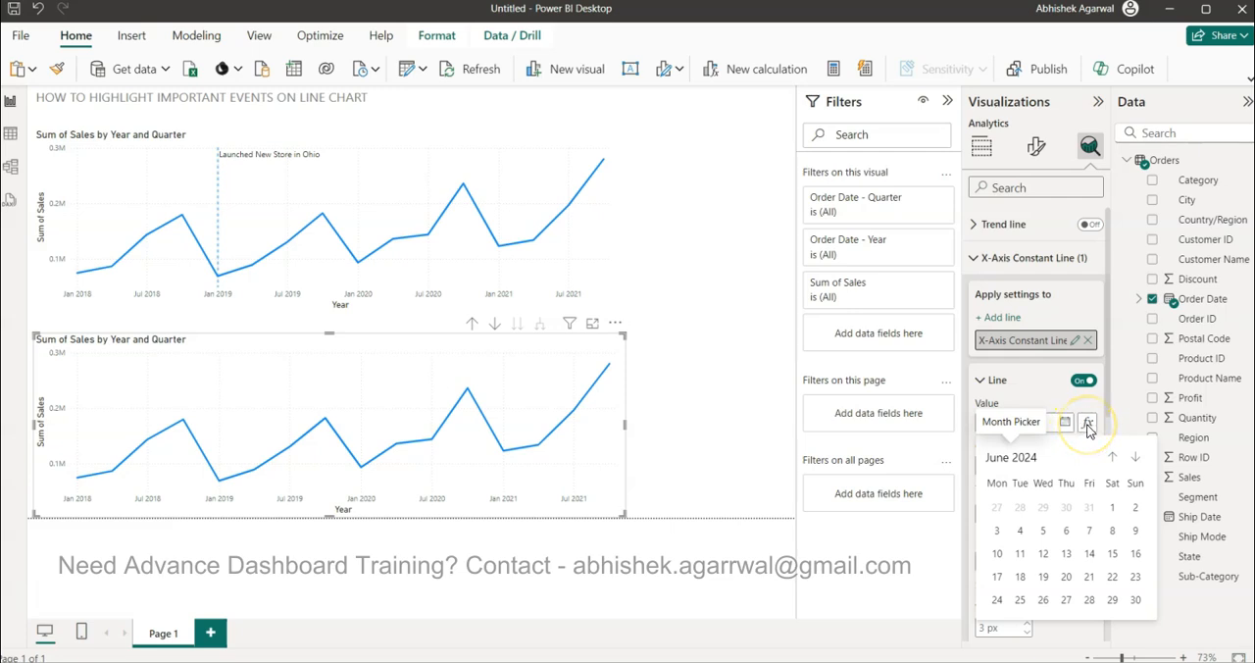
mouse_move(1008, 463)
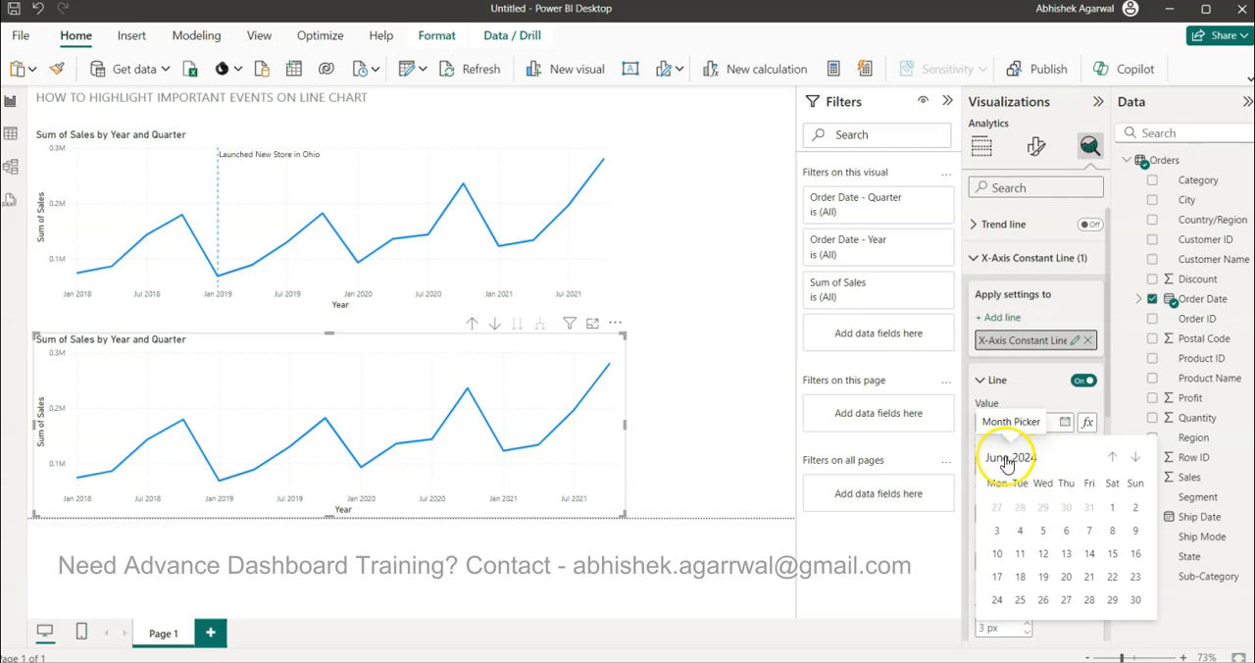
left_click(1010, 457)
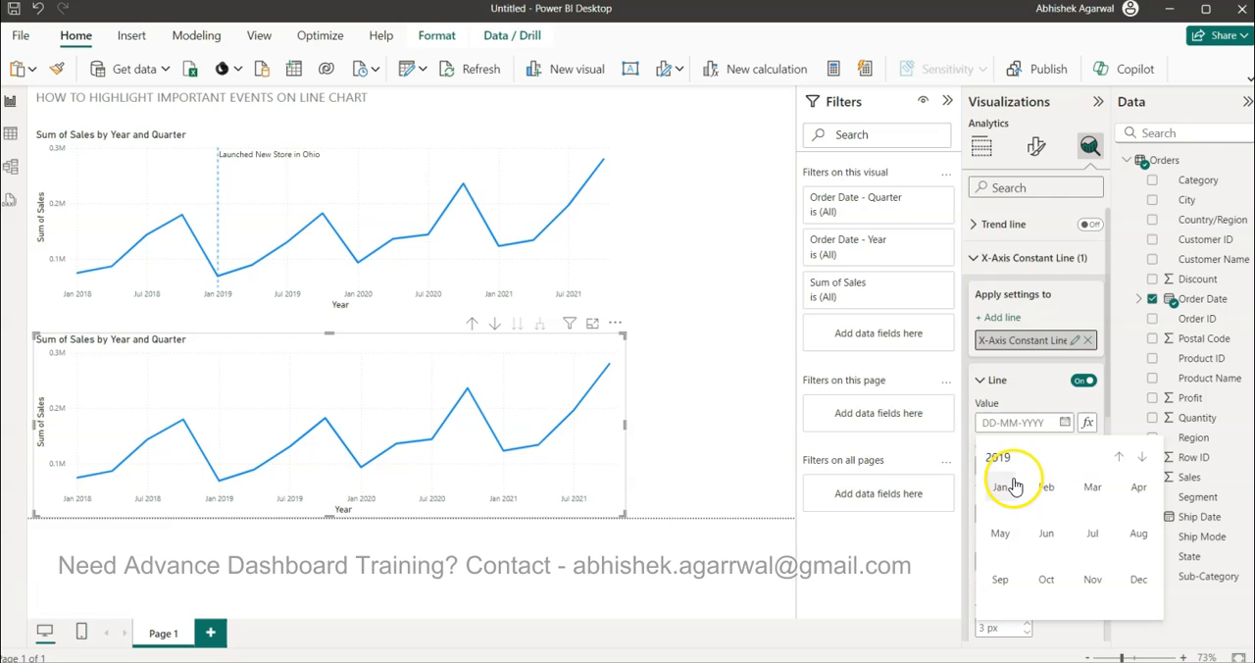
left_click(1000, 487)
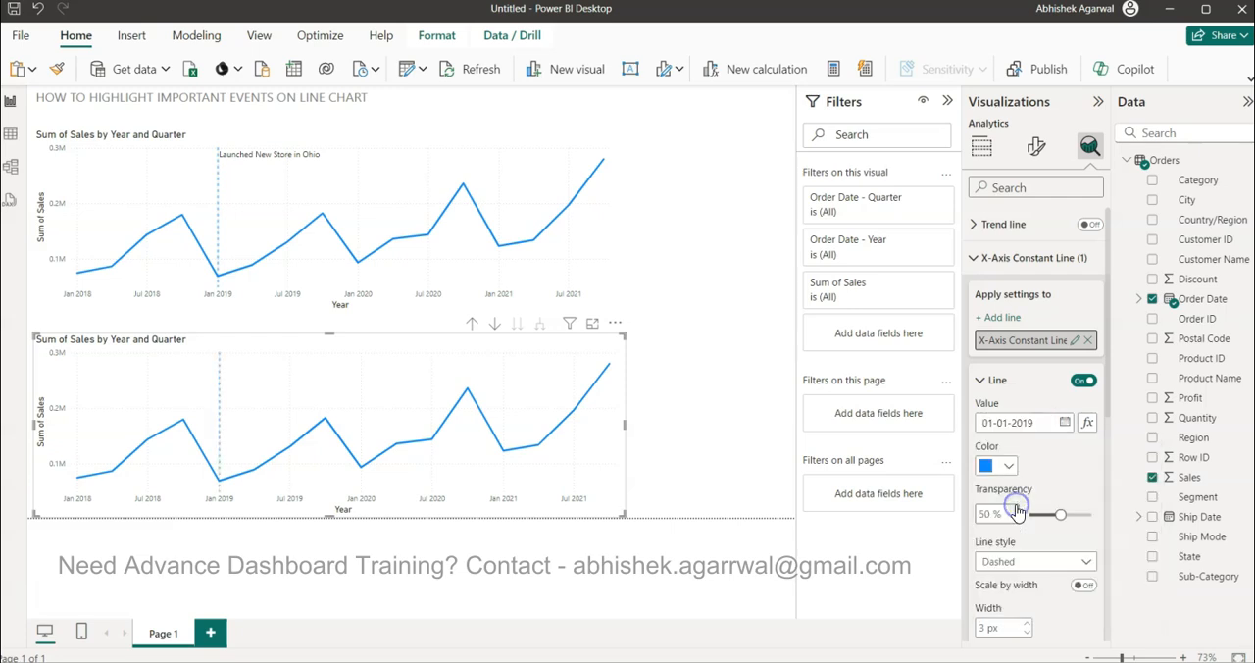
Raise the constant line's transparency to 66%
left_click(1067, 422)
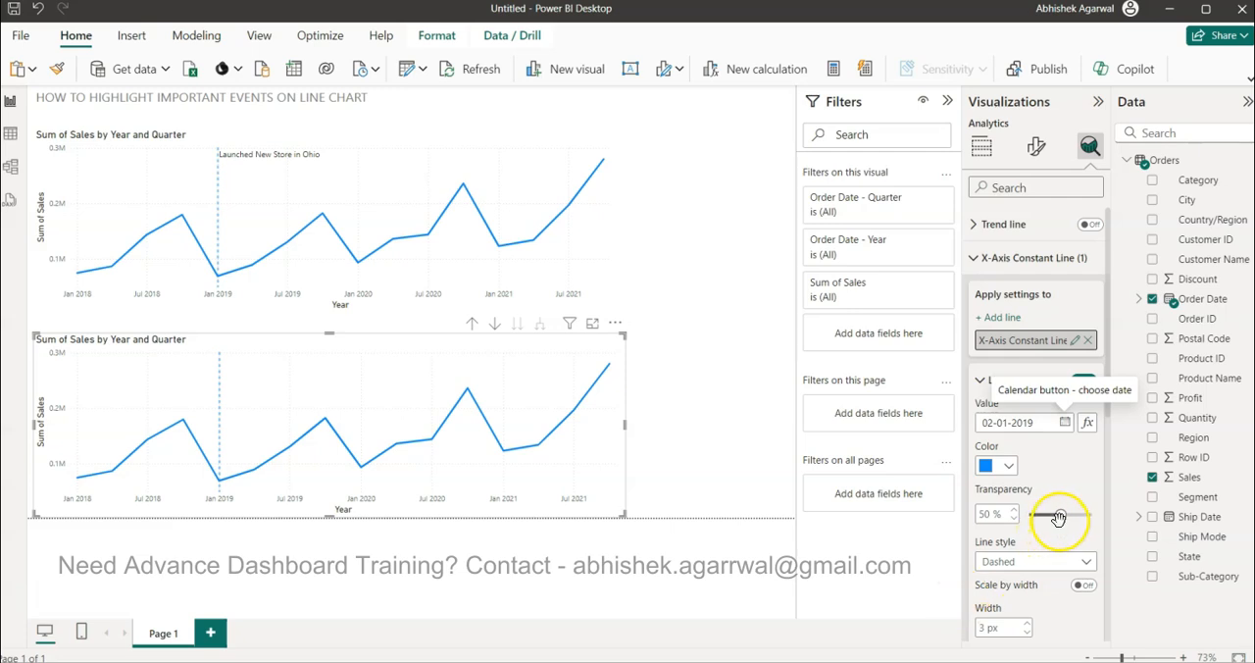
left_click_drag(1049, 514, 1069, 514)
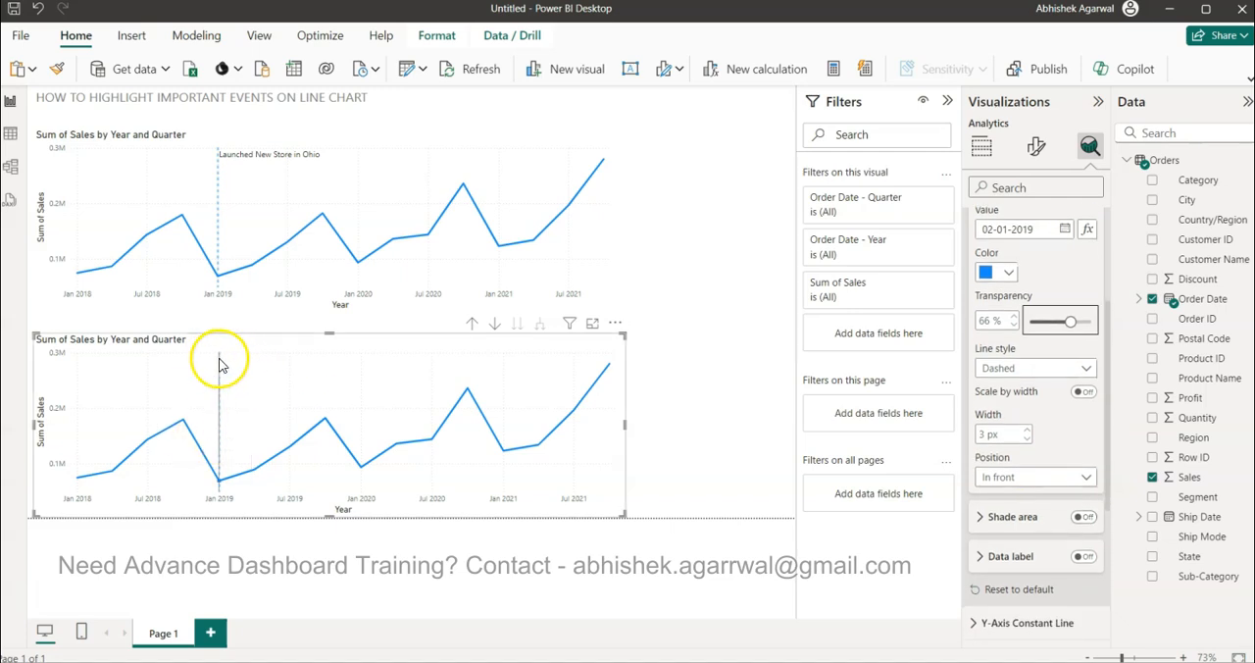
left_click(1083, 557)
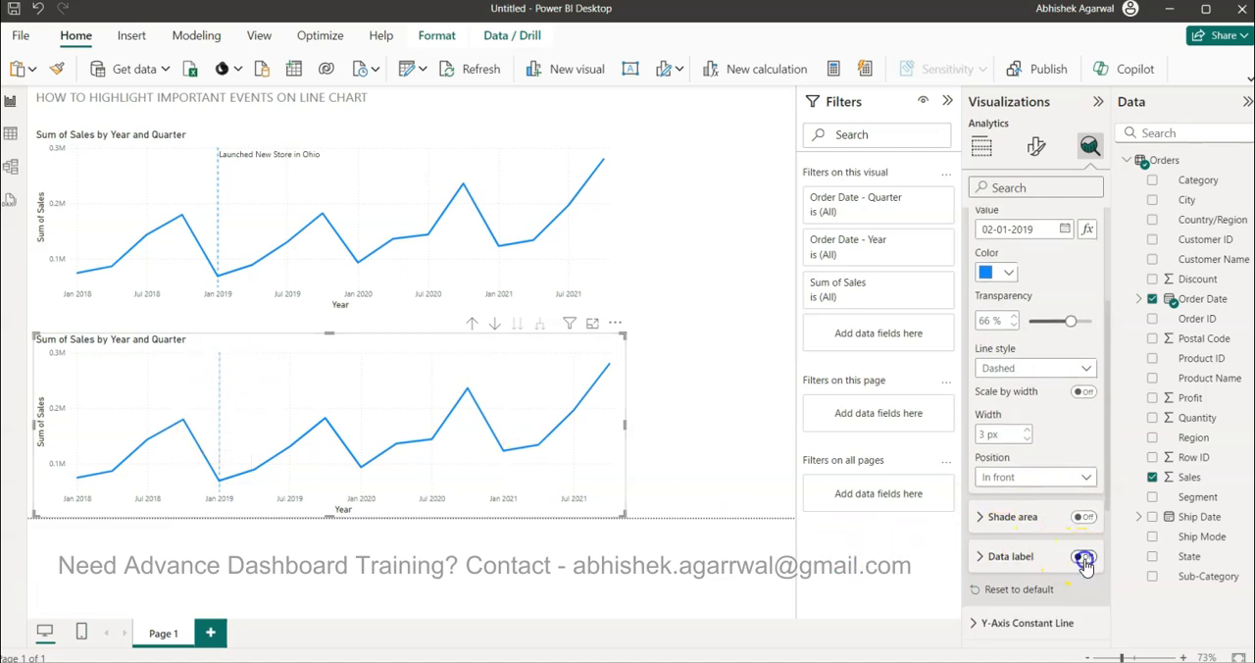
left_click(1083, 557)
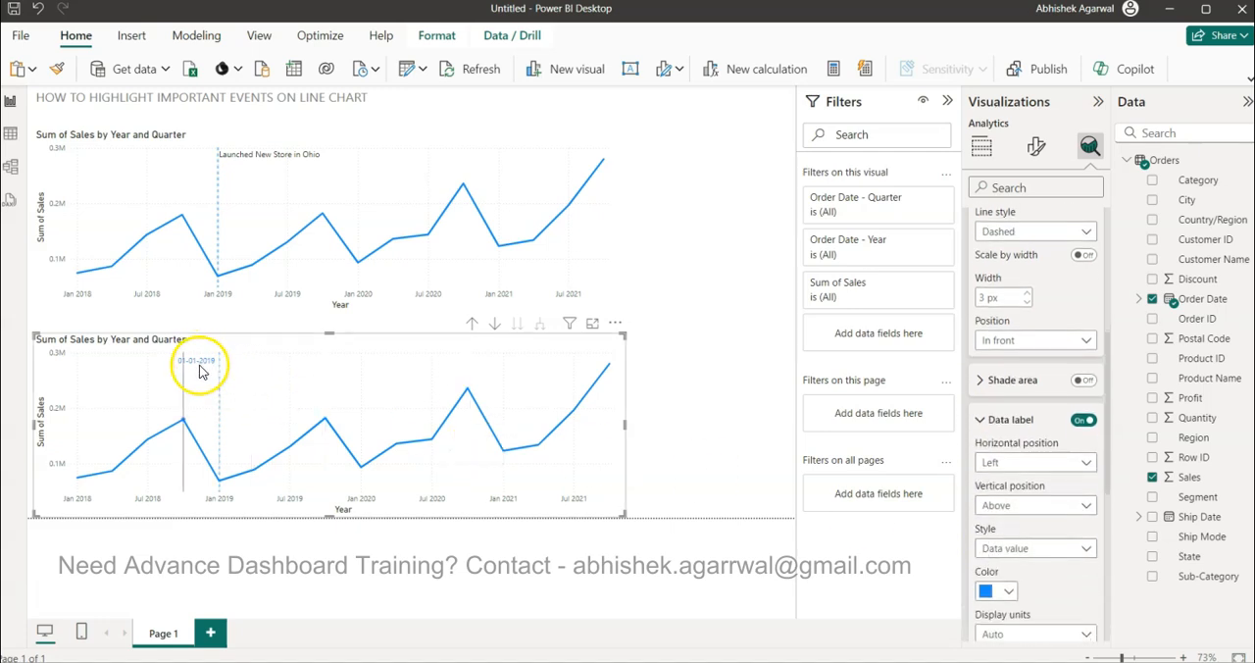
scroll("down", 3)
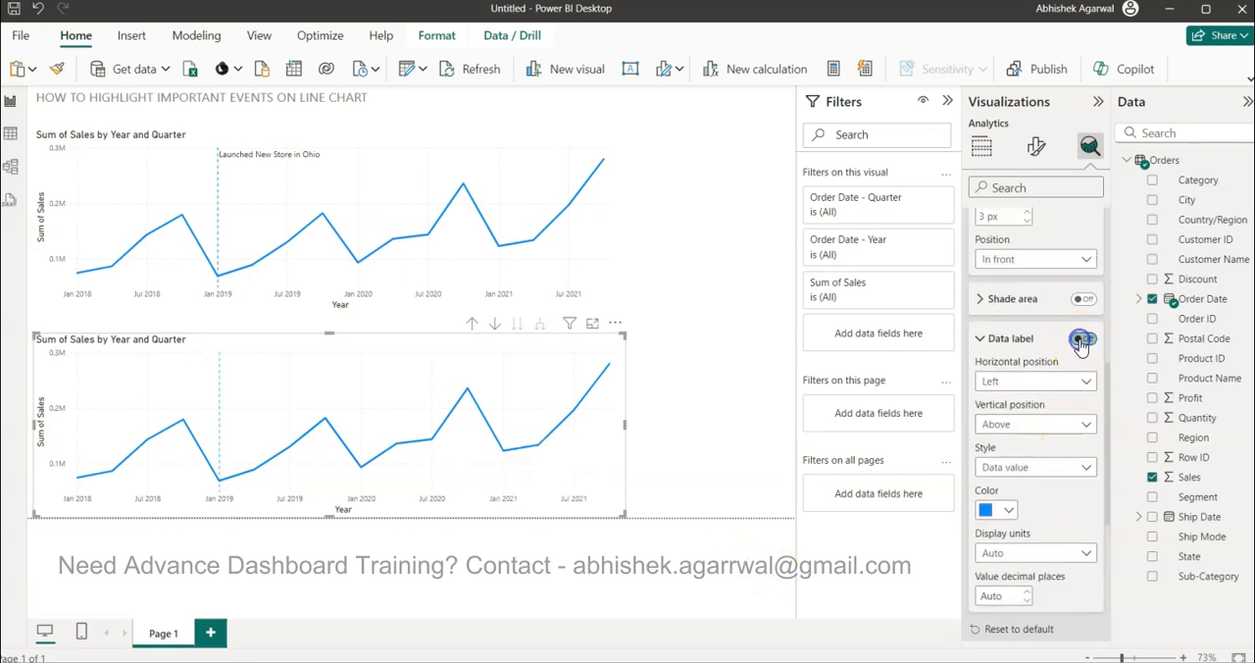
left_click(1083, 337)
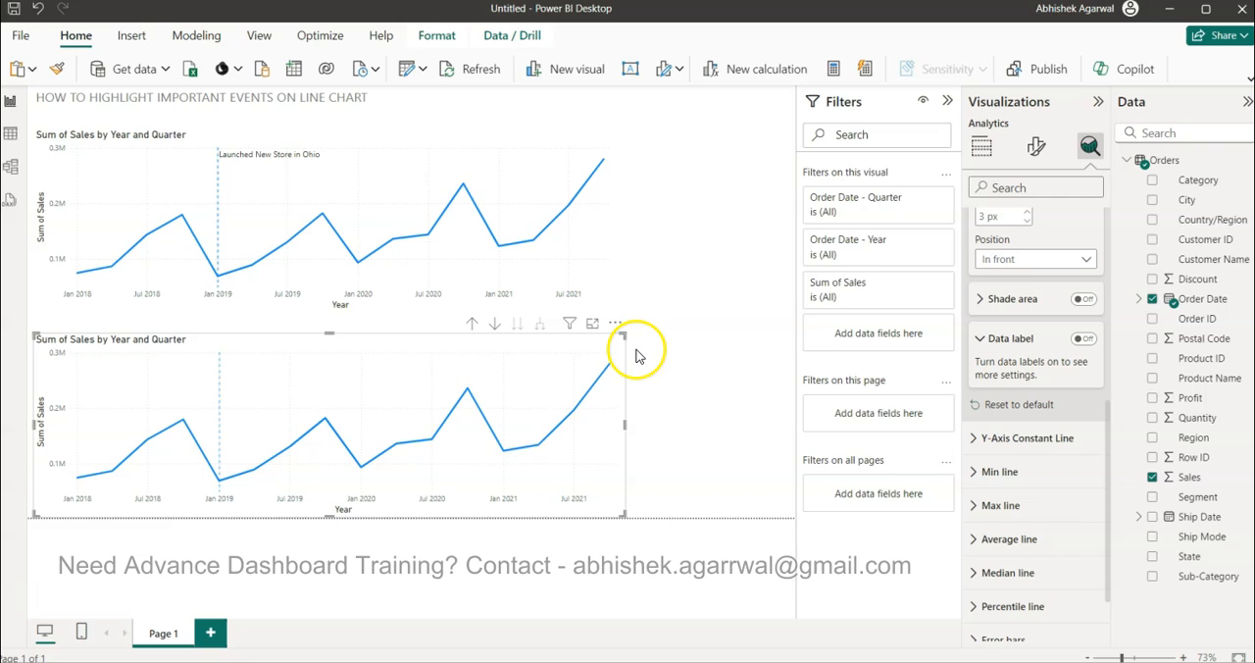
mouse_move(638, 88)
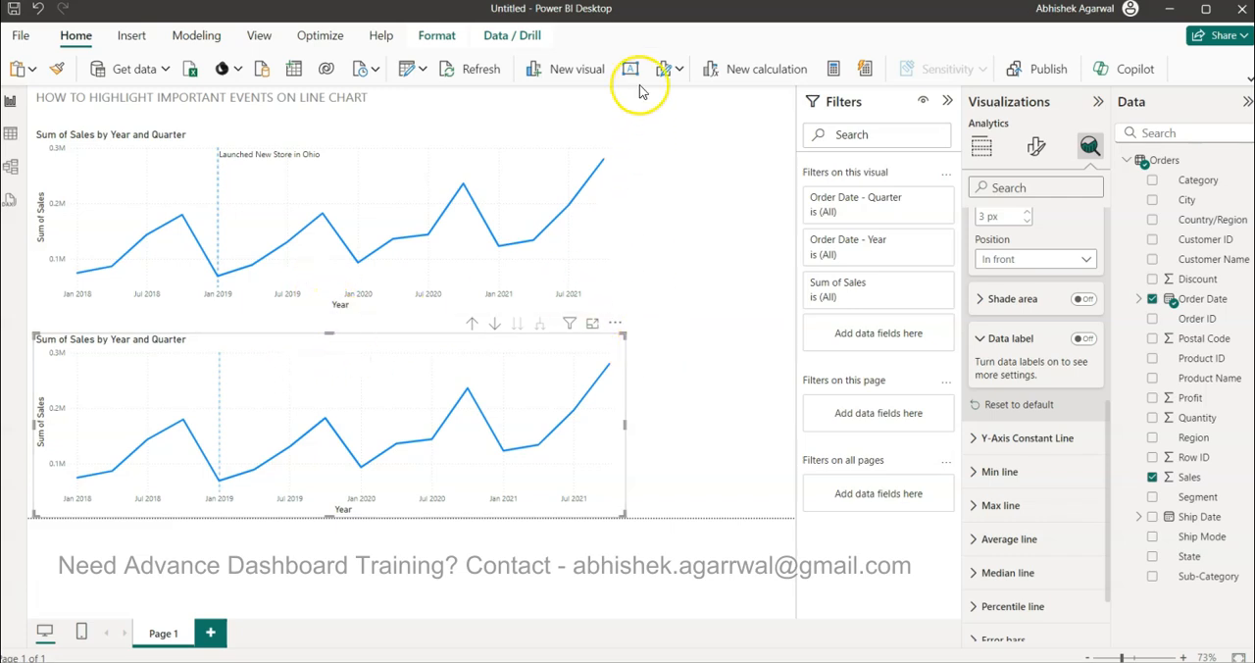
Insert a text box reading 'Launched New Store in Ohio', shrink it and place it beside the dashed line
left_click(632, 68)
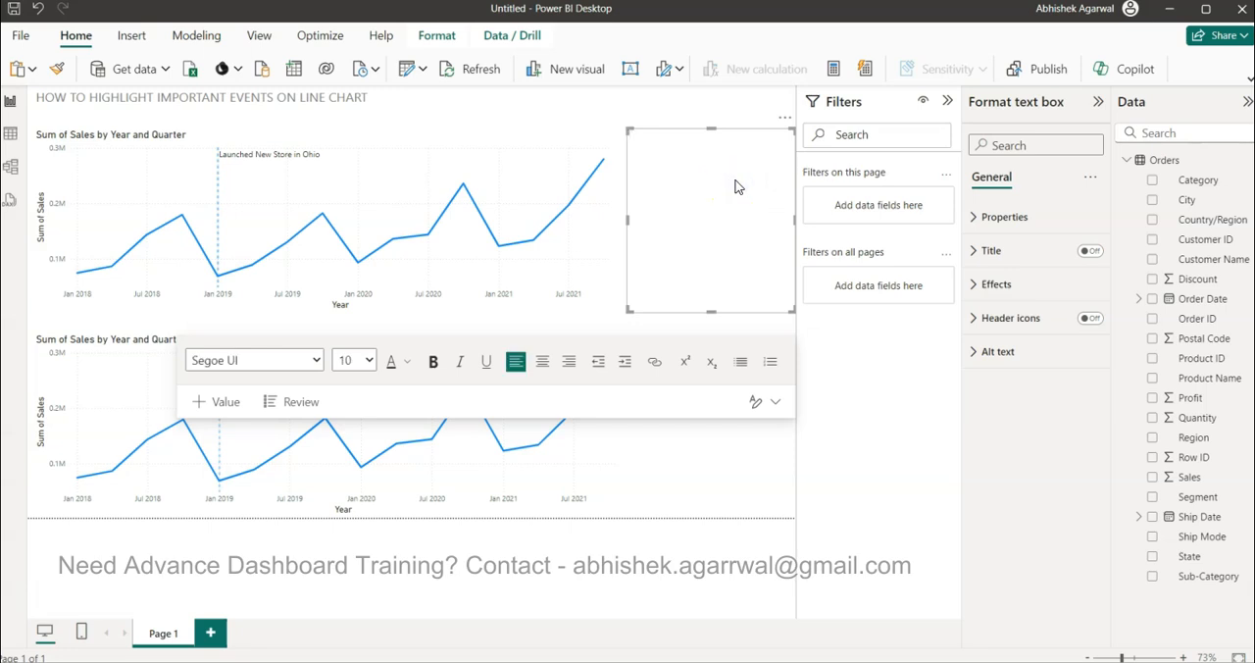
type("Launched New")
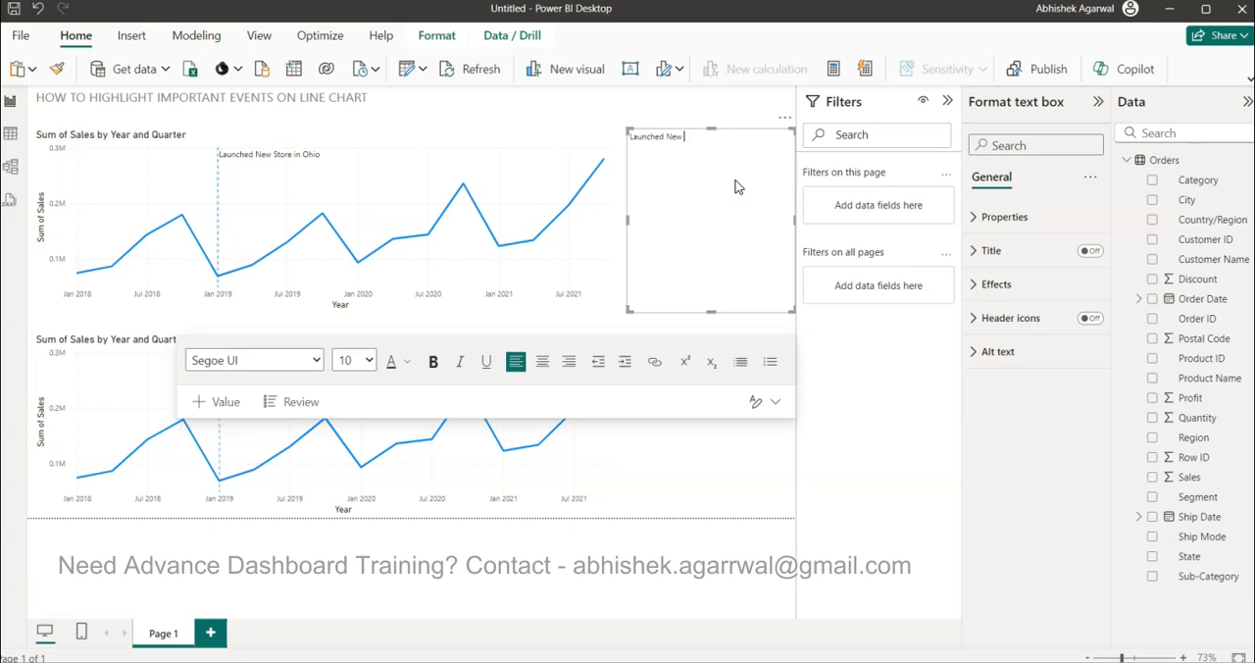
type("Store in Ohio")
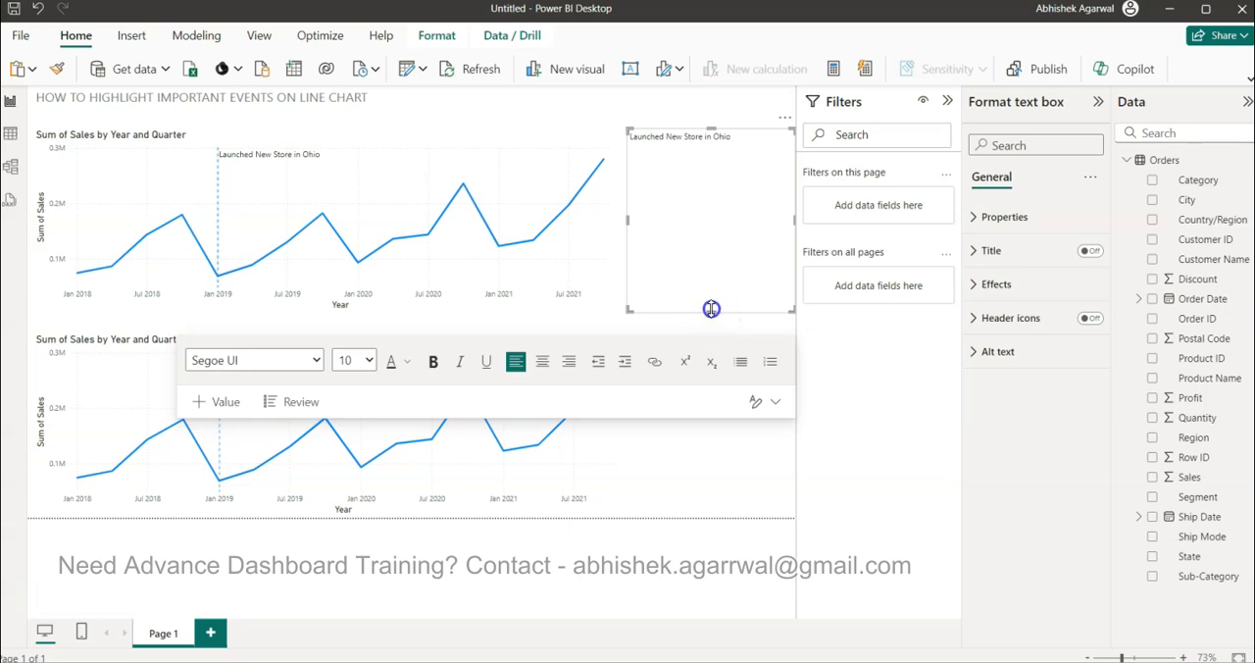
left_click_drag(710, 310, 736, 147)
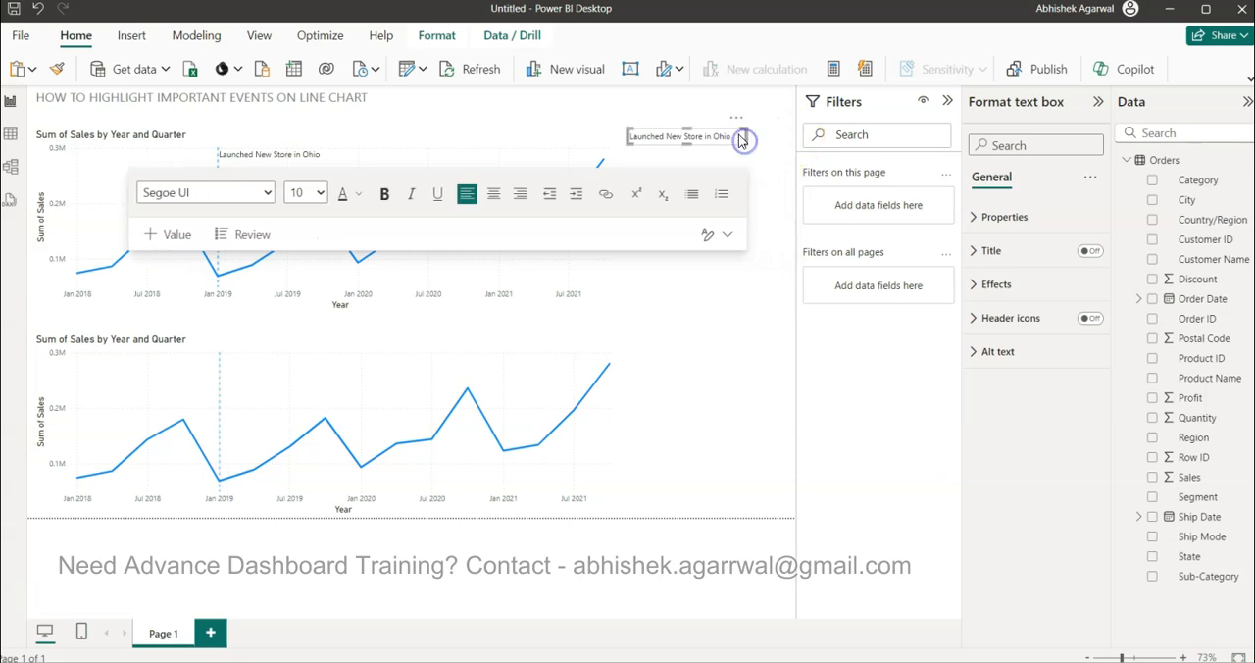
left_click(357, 375)
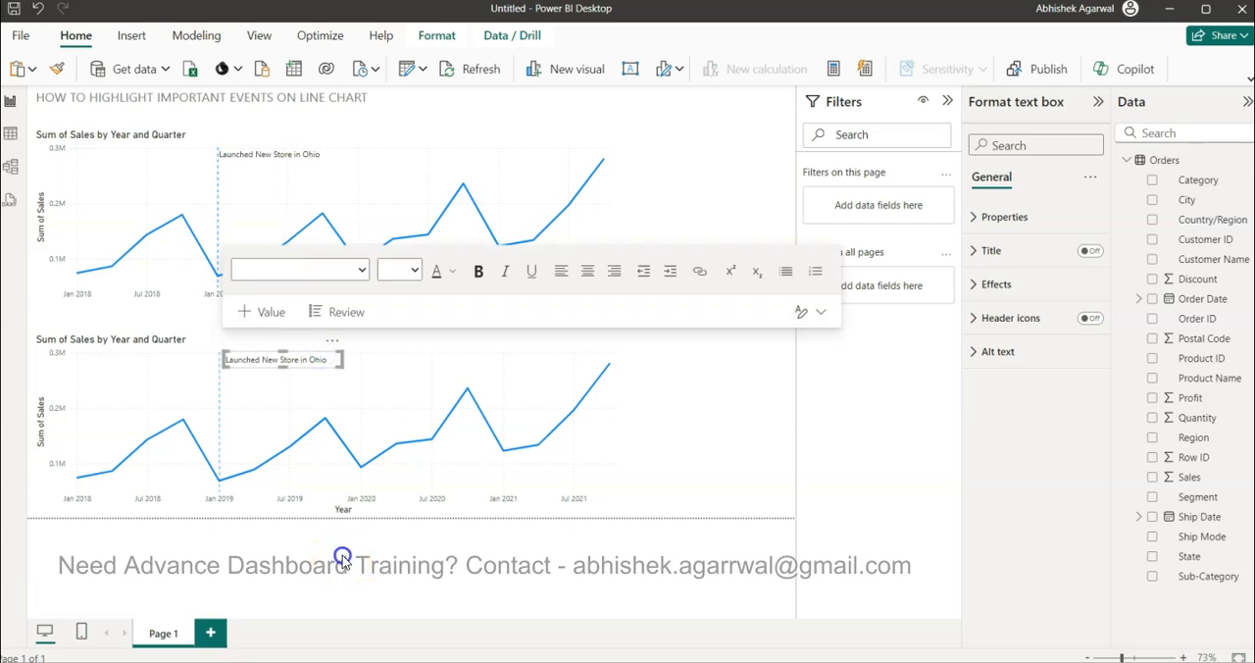
mouse_move(714, 410)
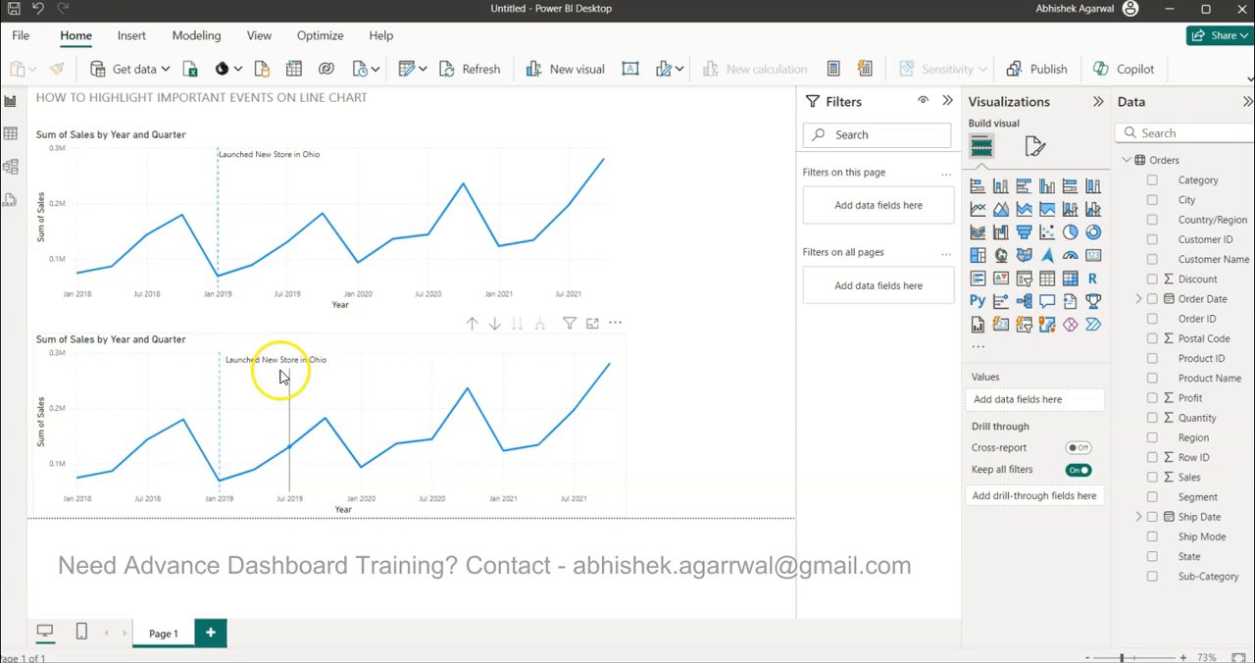
Turn off the Background effect of the Ohio label text box
left_click(278, 358)
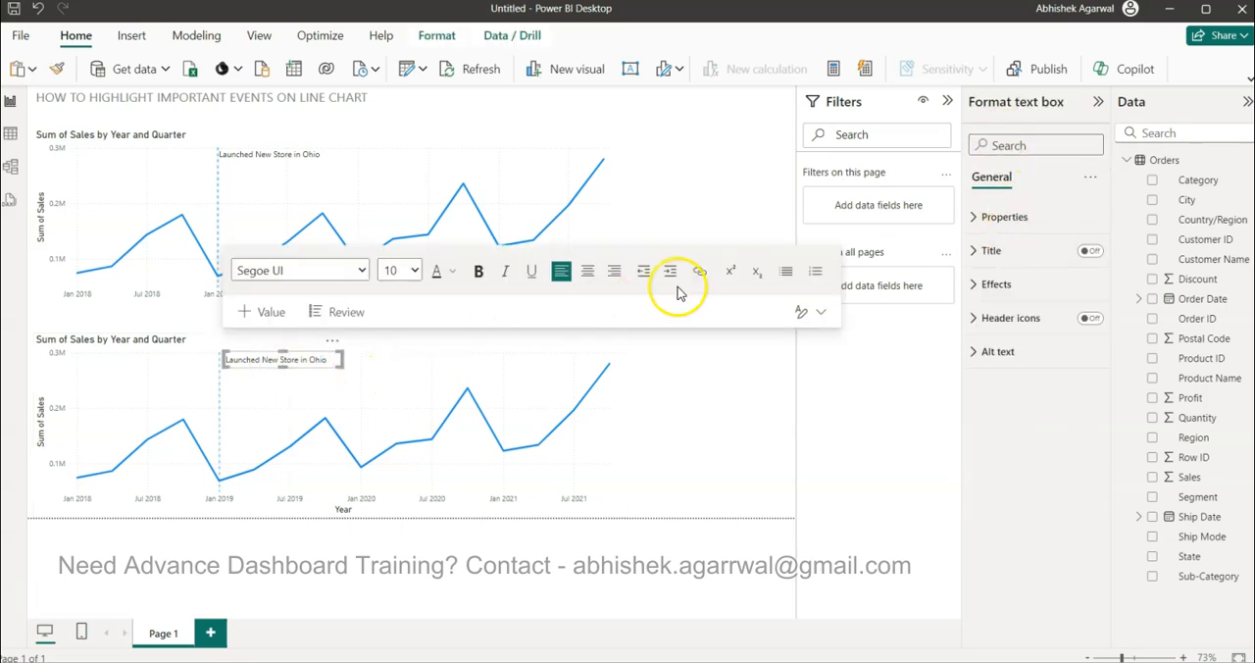
left_click(992, 284)
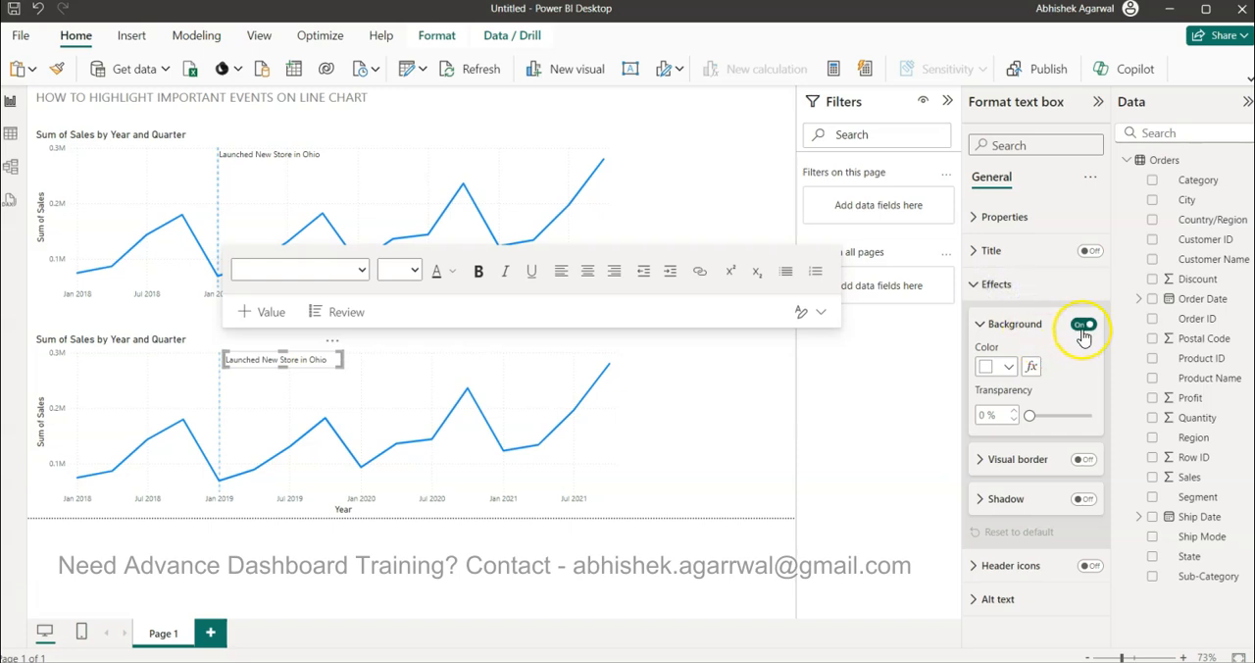
left_click(1083, 324)
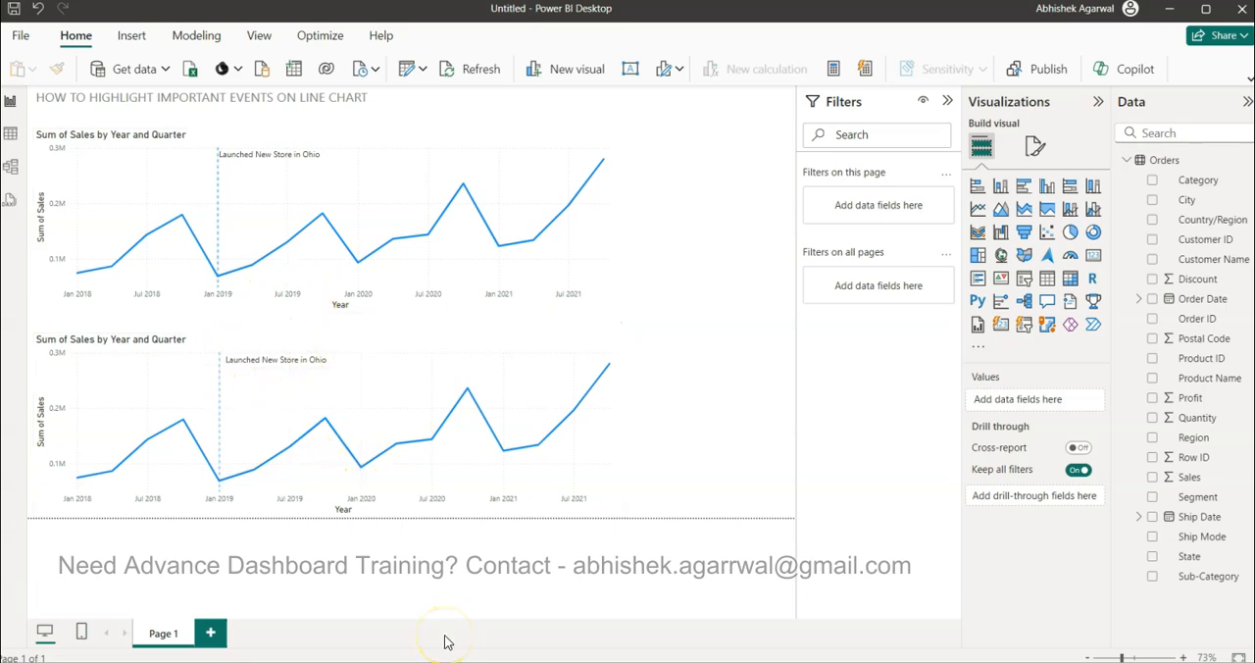
mouse_move(227, 500)
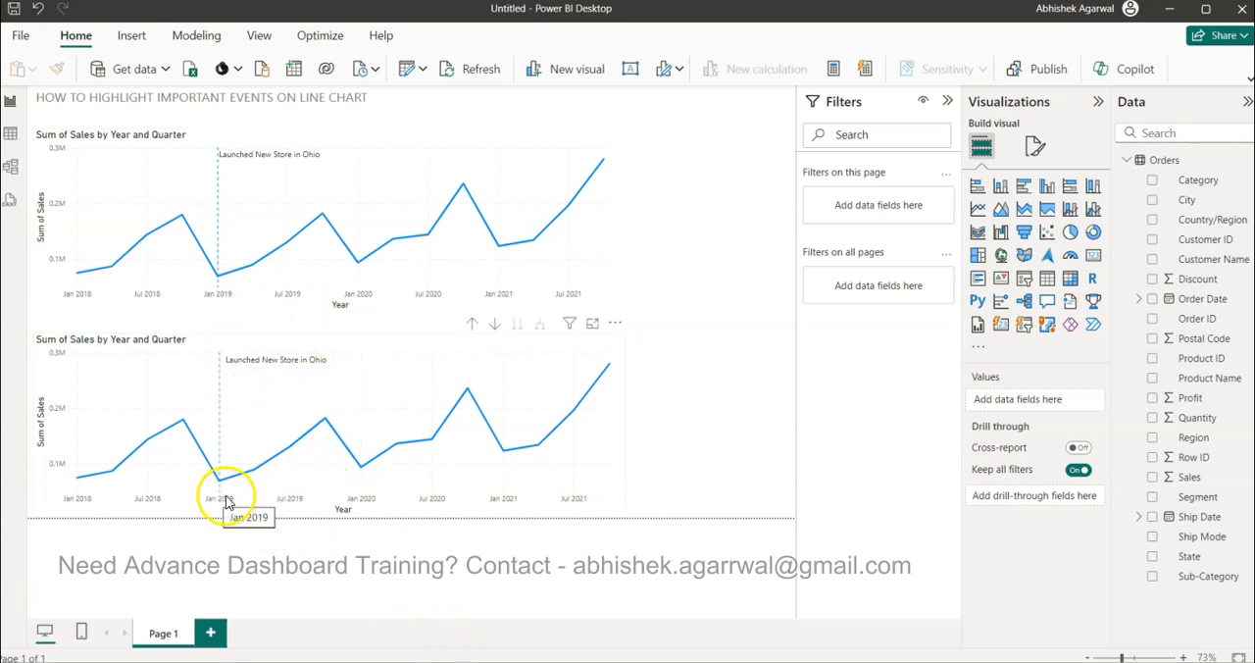
mouse_move(218, 481)
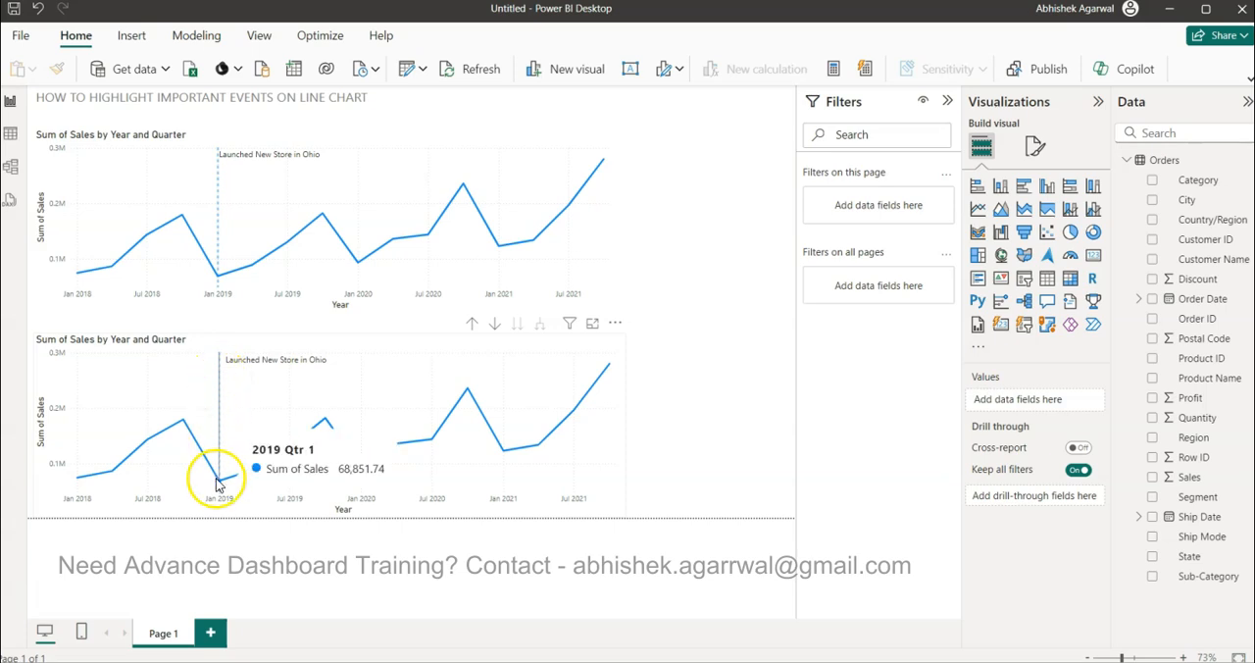
mouse_move(461, 561)
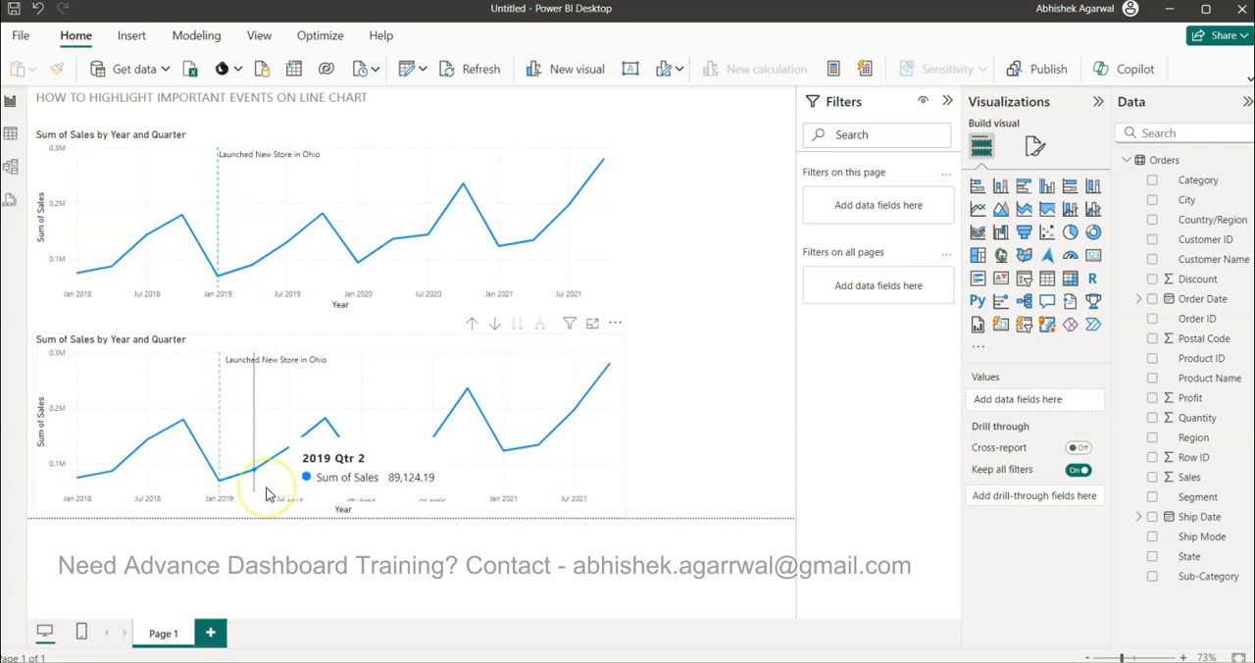
mouse_move(253, 436)
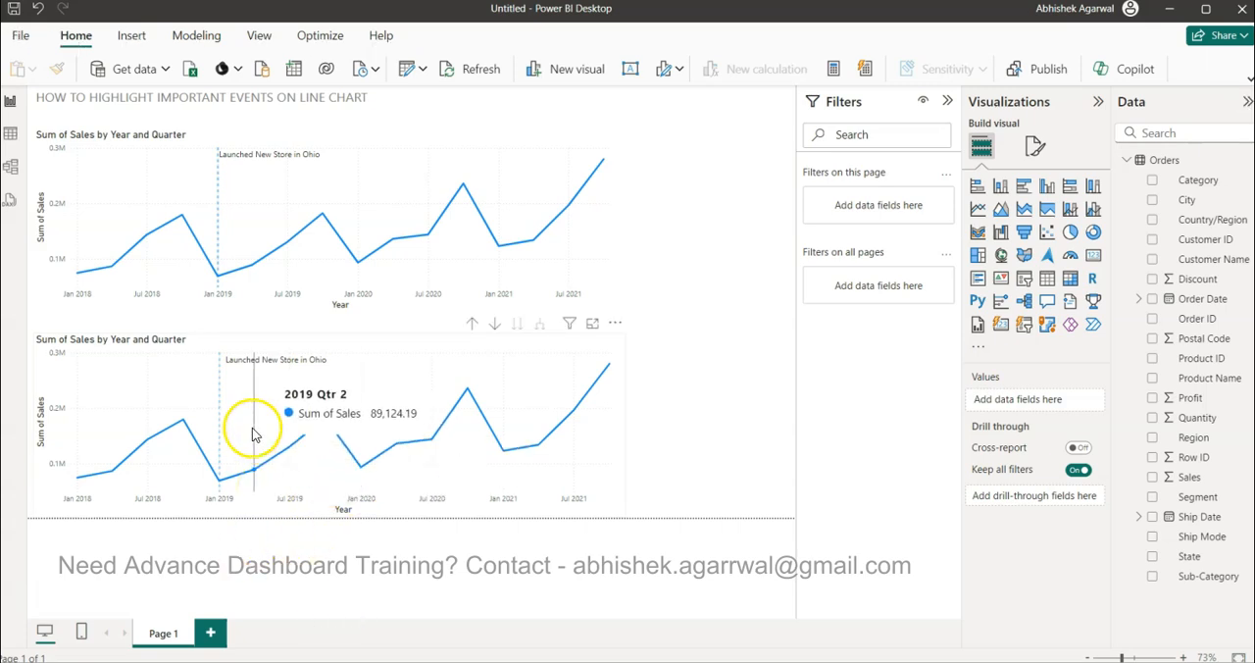
mouse_move(520, 439)
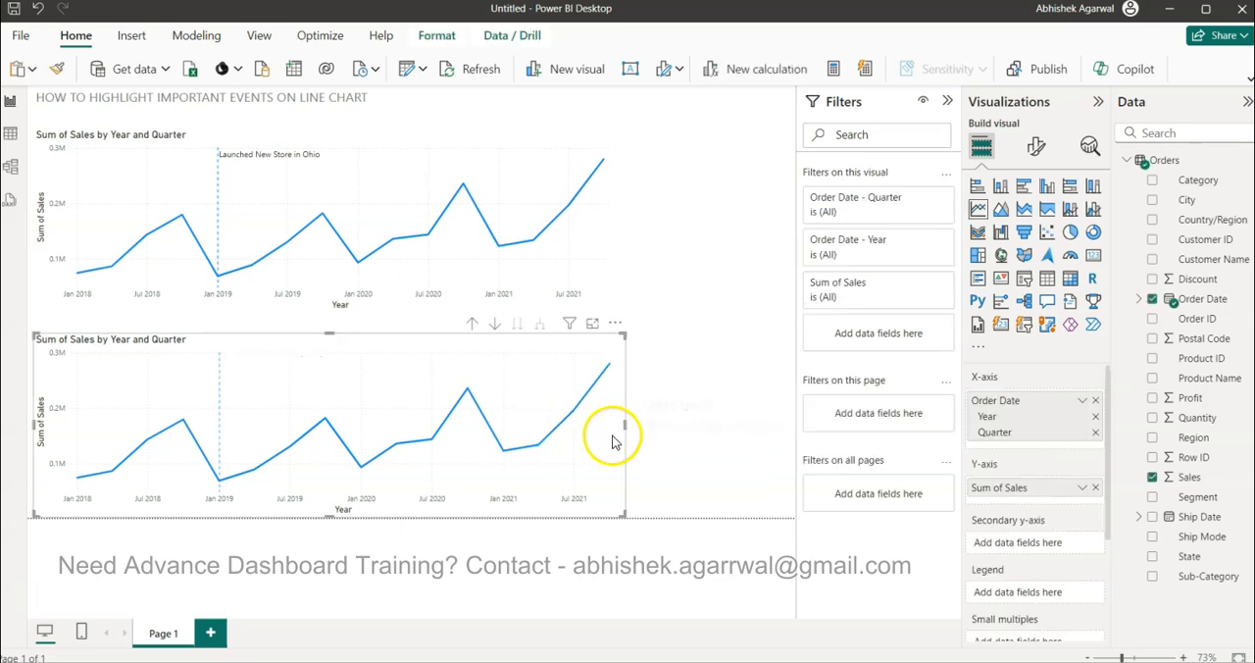
Reopen the lower chart's Analytics X-Axis Constant Line settings
left_click(1091, 145)
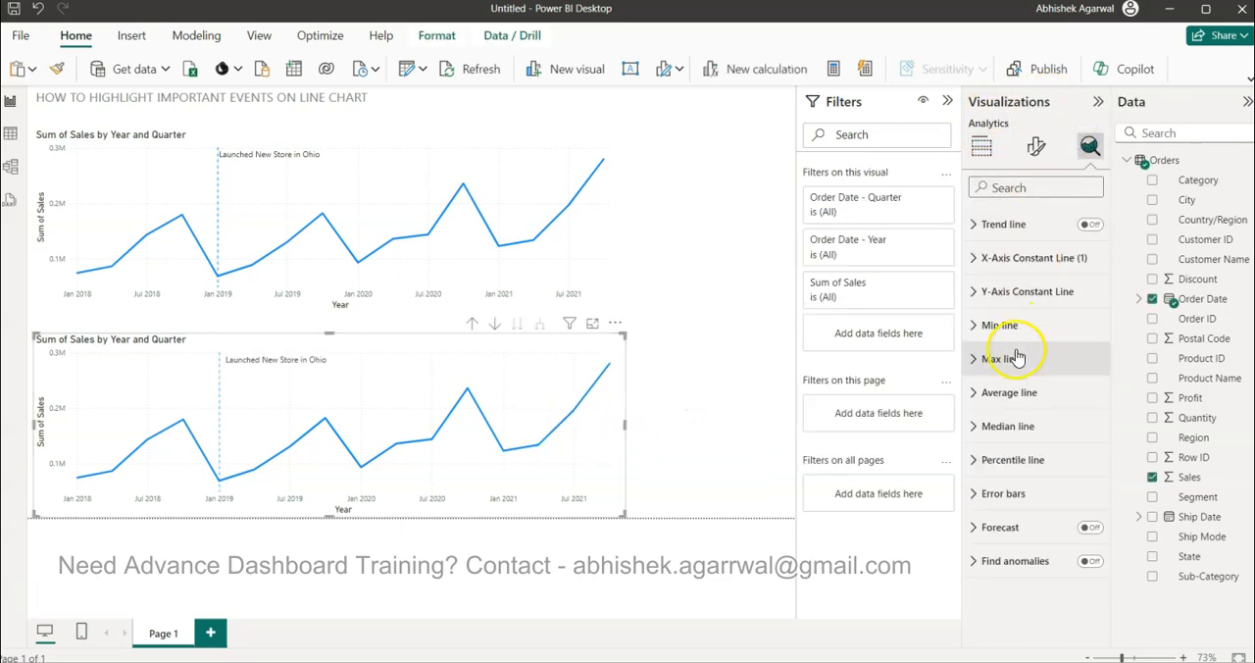
left_click(1031, 257)
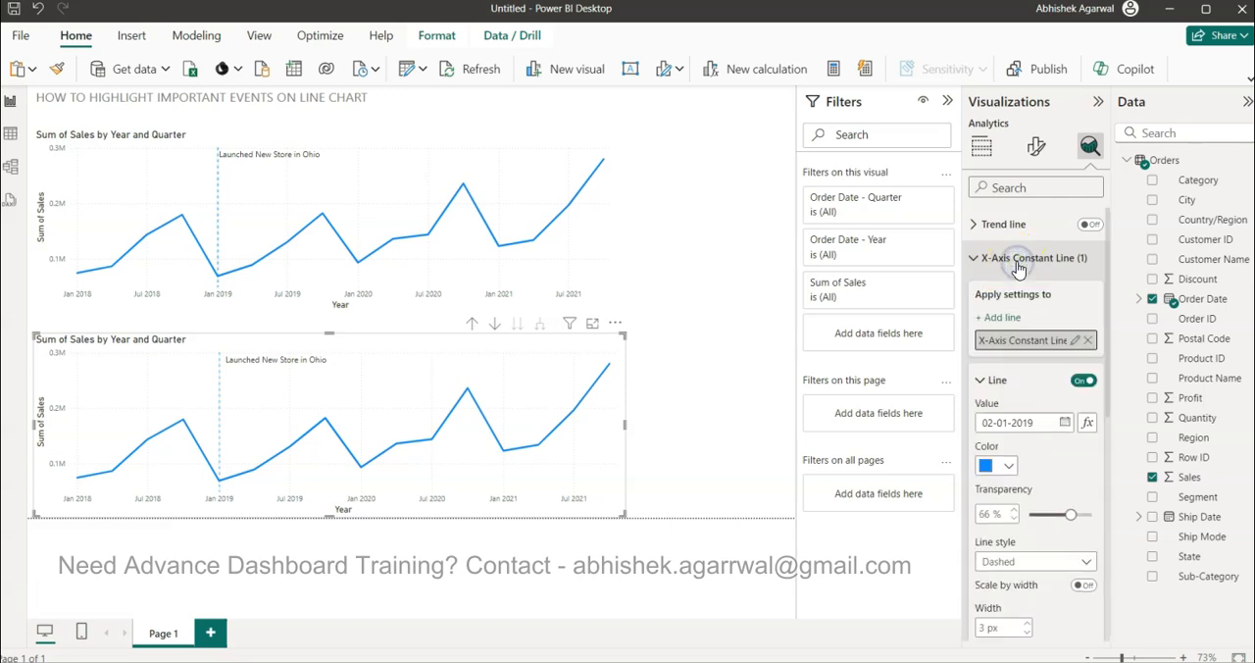